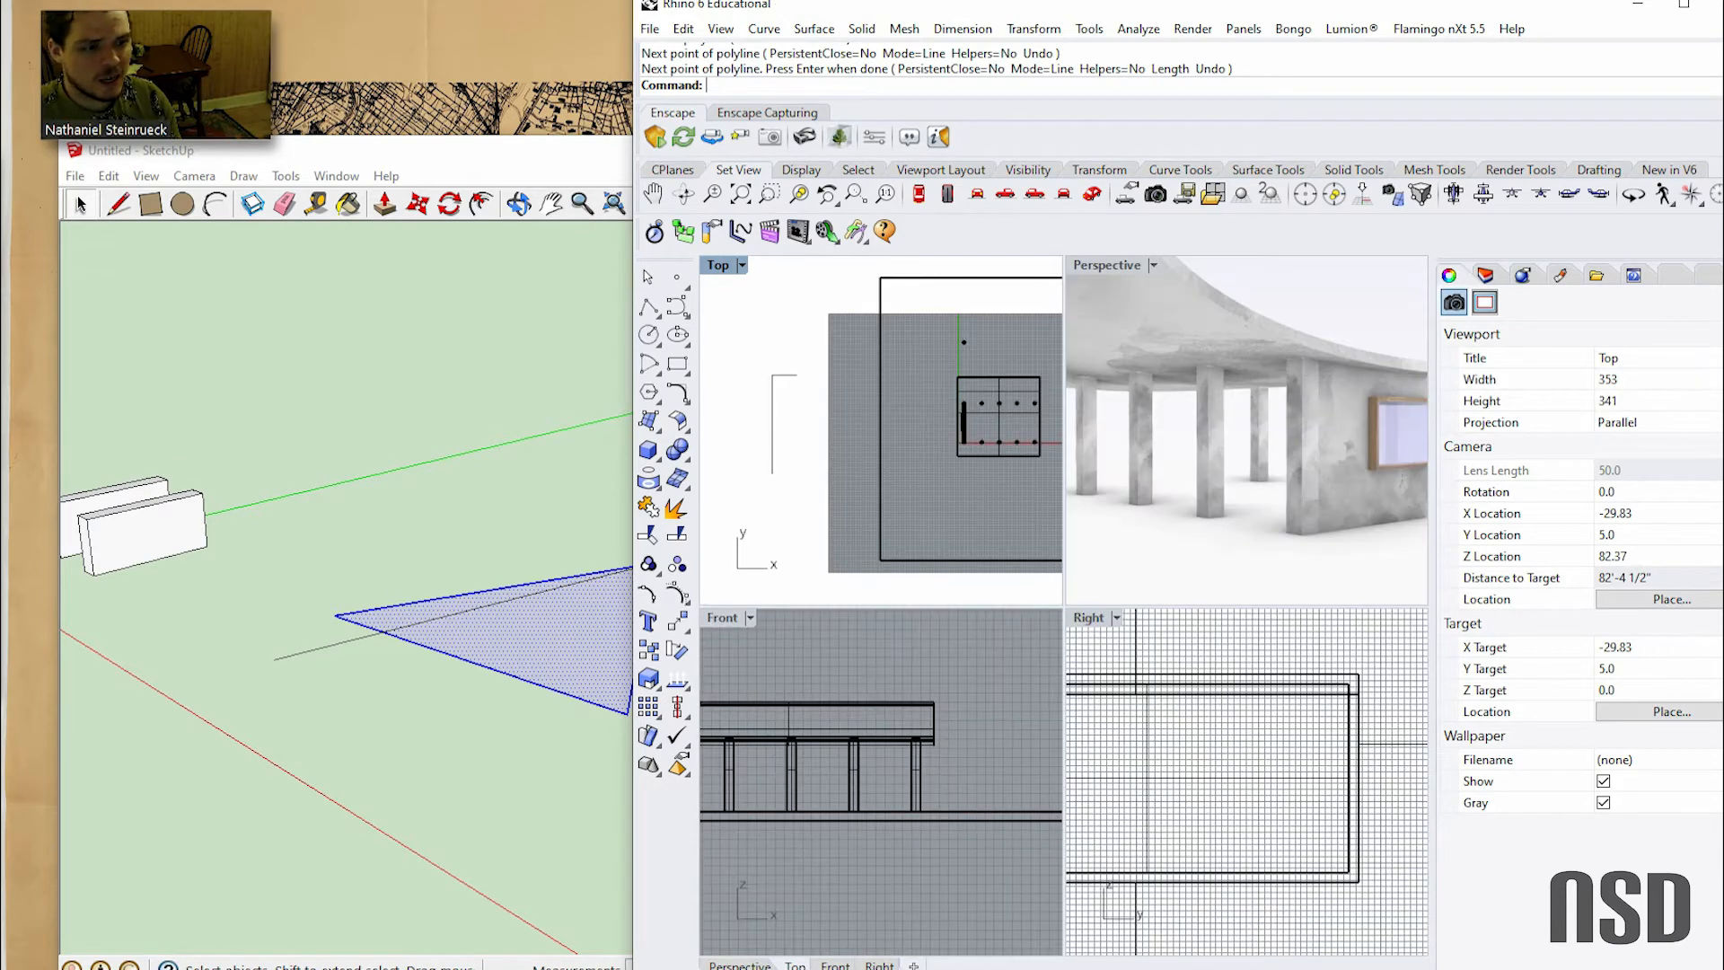
Finish the new polyline to the left of the pavilion plan in the Top view
{"action": "double_click", "coordinate": [1107, 265]}
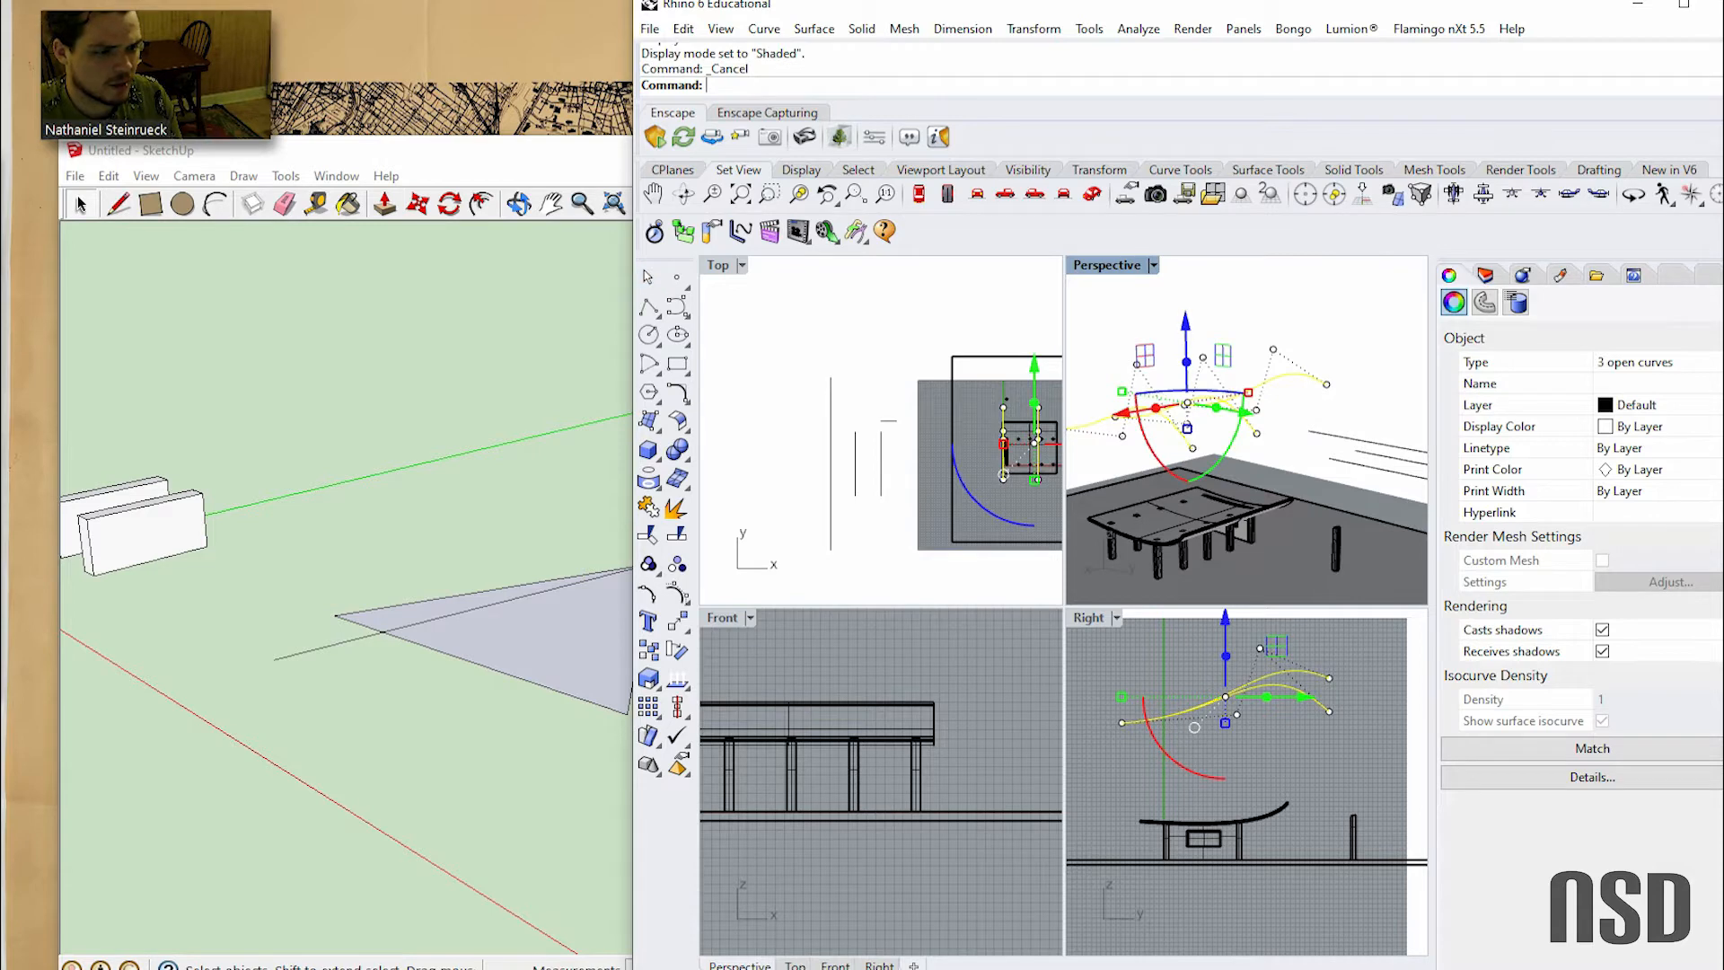
Undo the curve move, loft the three curves into a wavy roof, and extrude the contours
{"action": "key", "text": "Ctrl+z"}
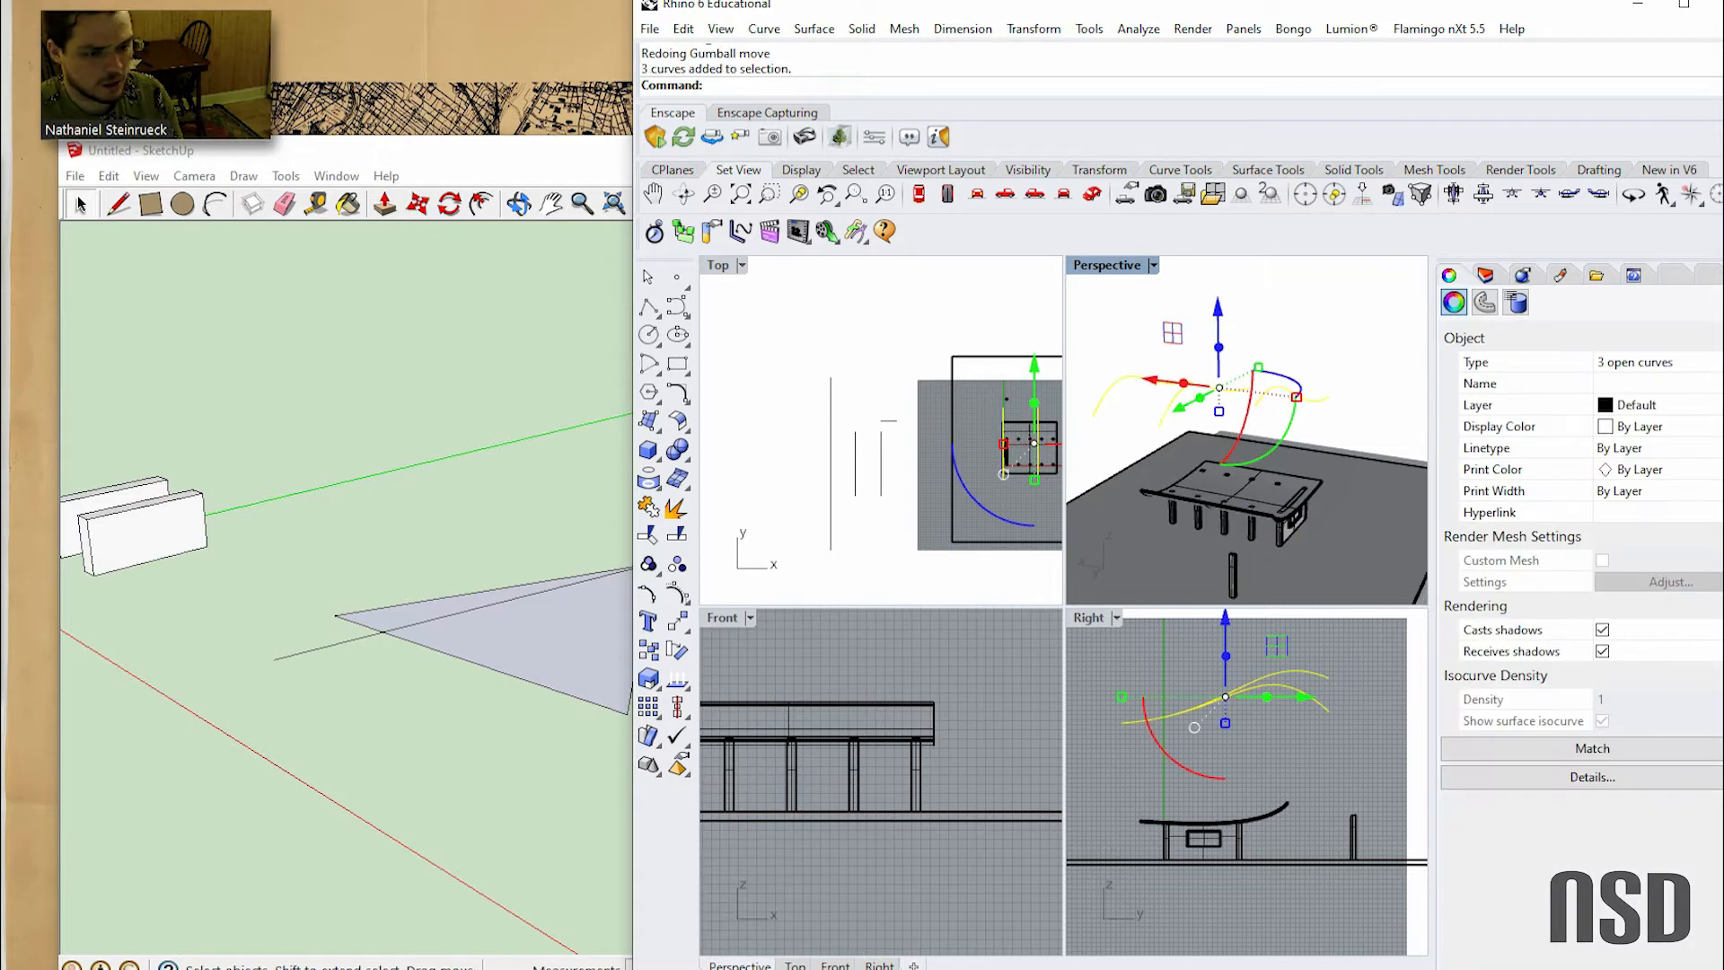
{"action": "type", "text": "Loft"}
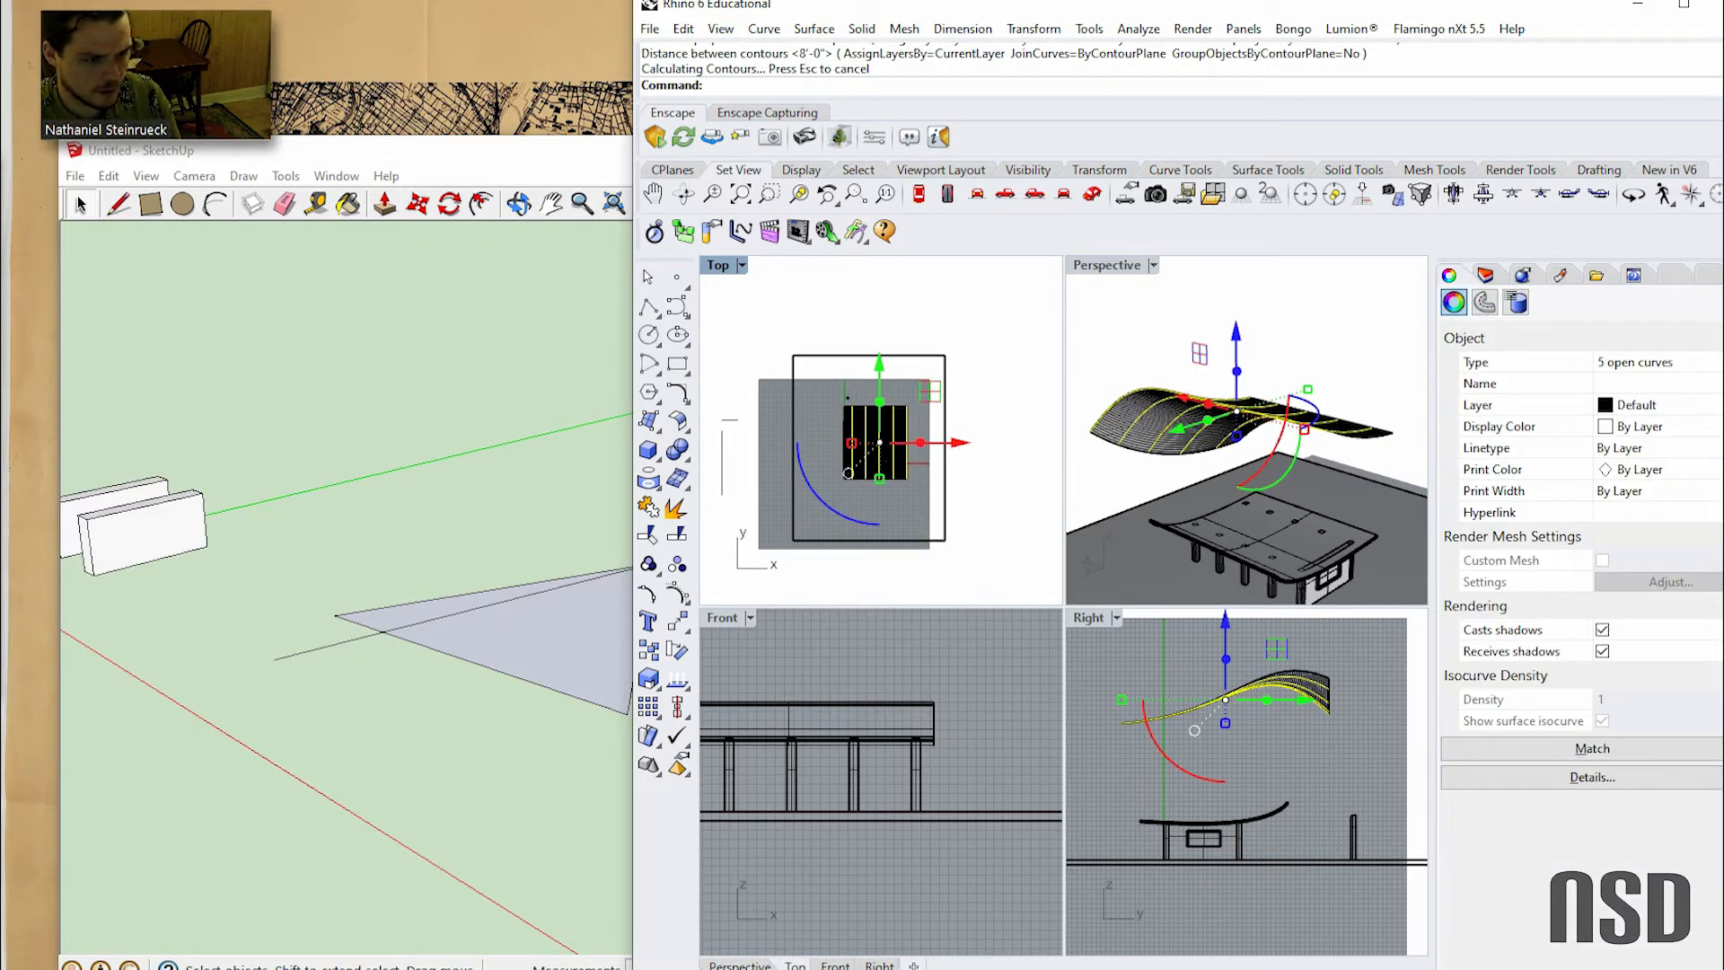
{"action": "type", "text": "ExtrudeCrv"}
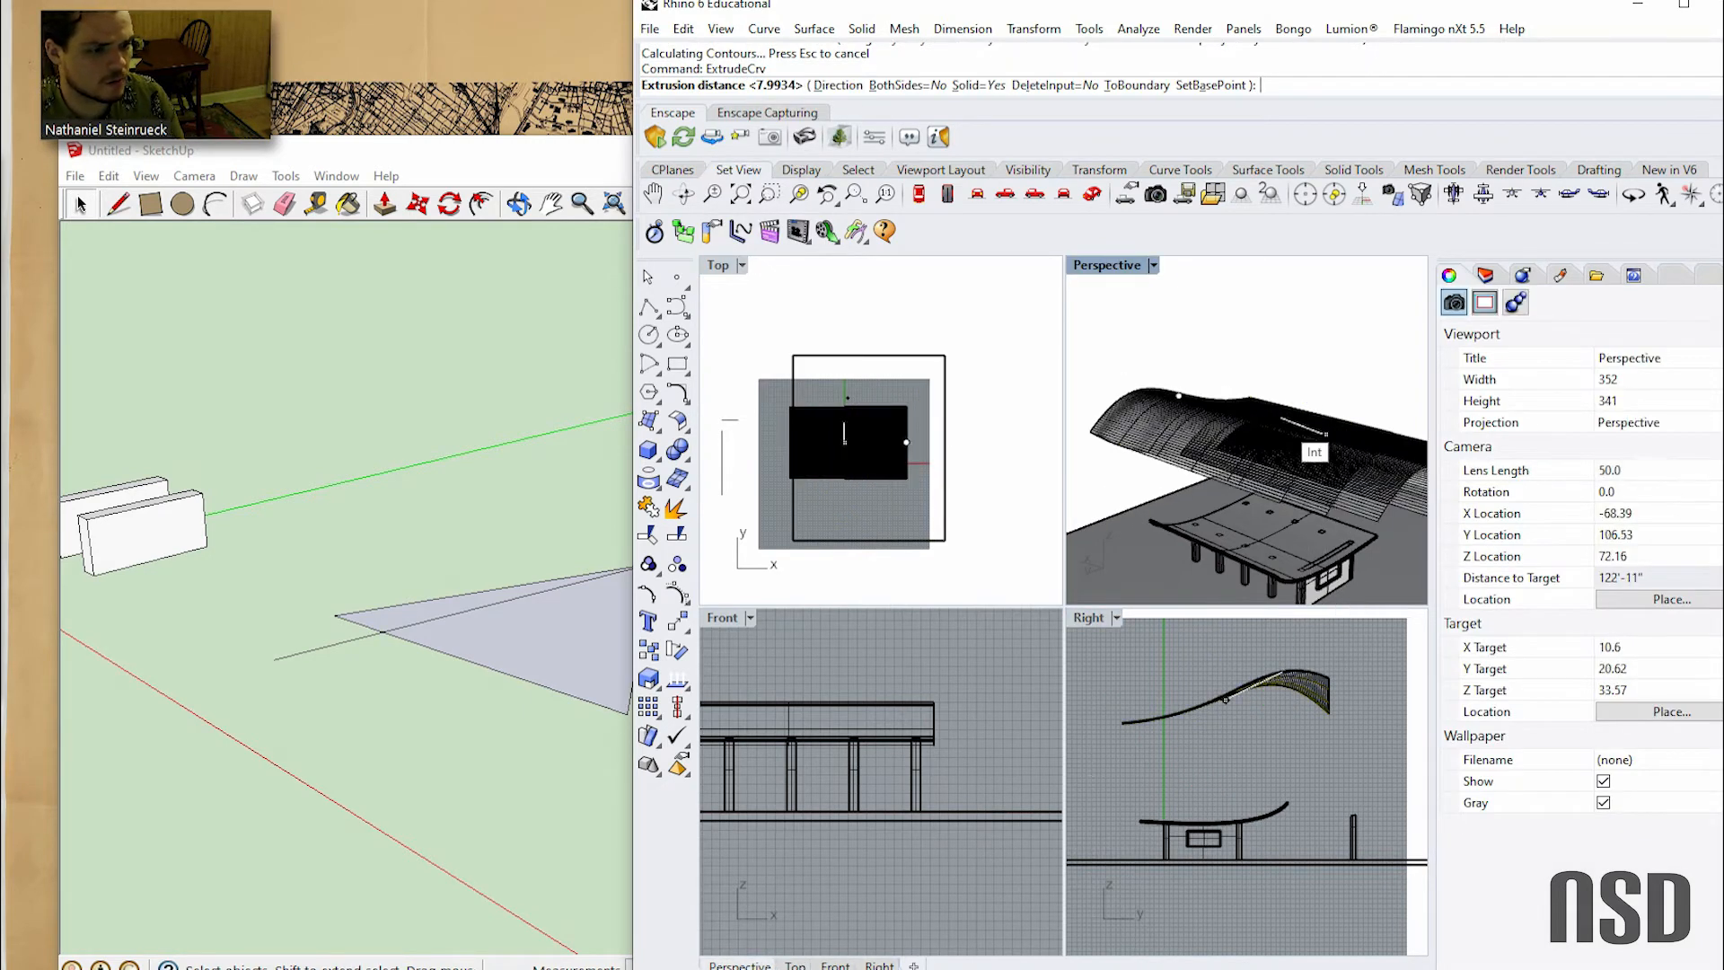
{"action": "key", "text": "Ctrl+z"}
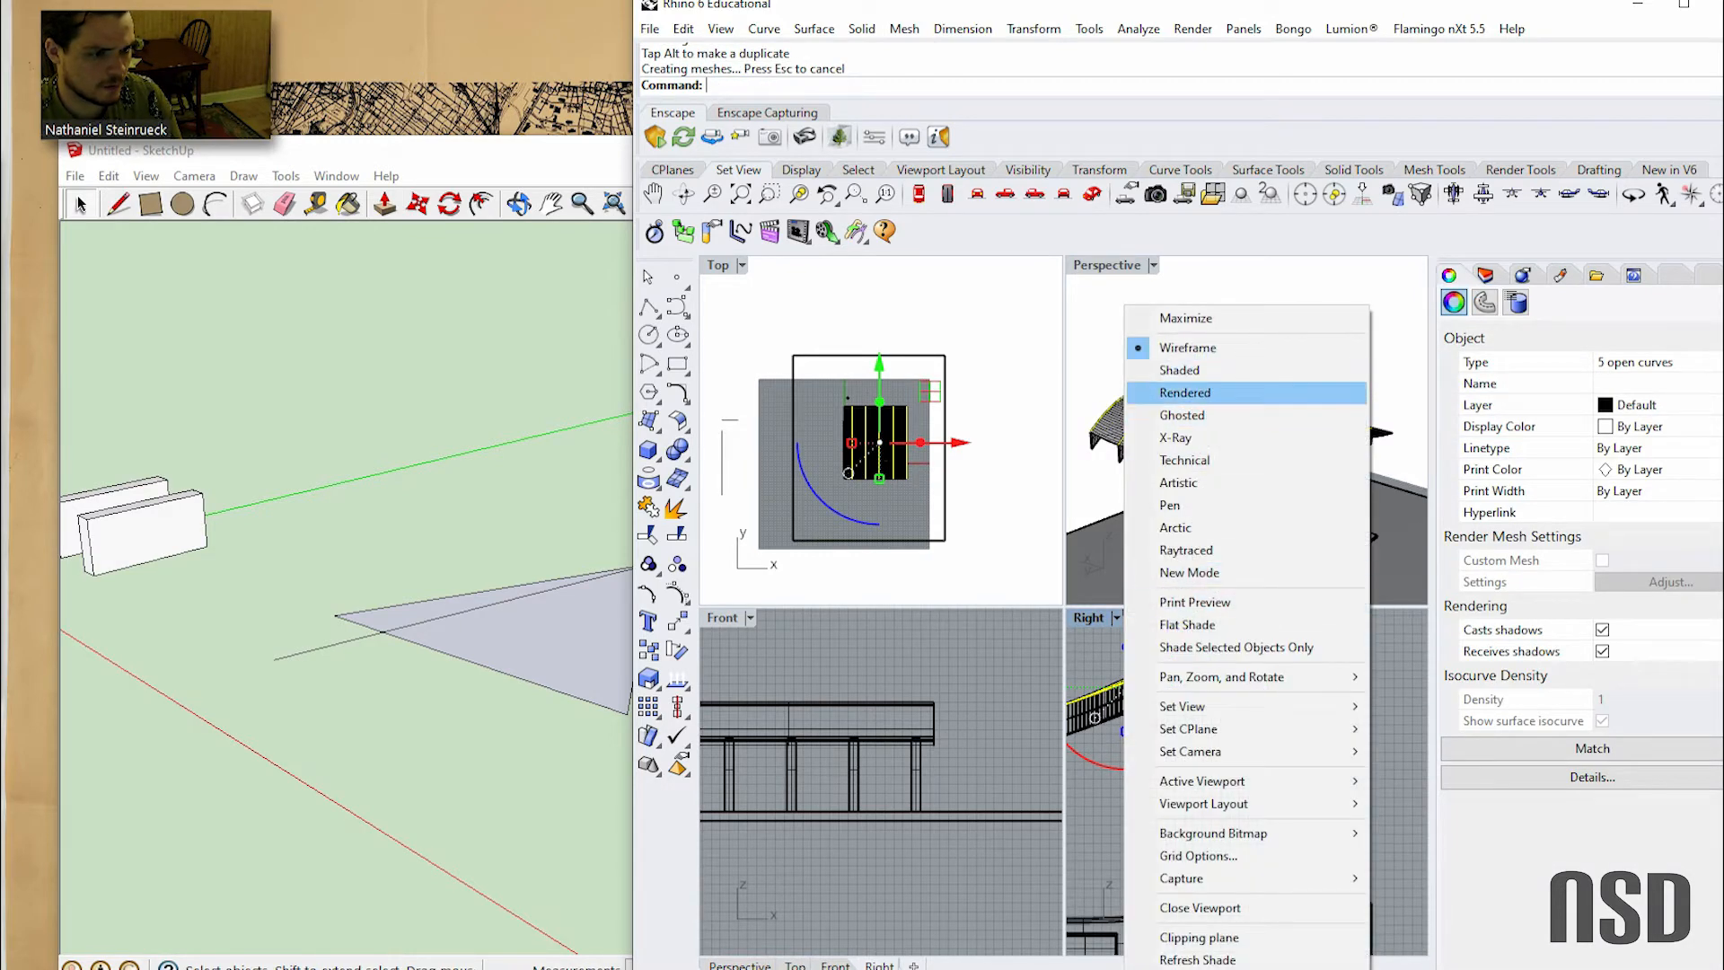
Set the Perspective view to Rendered and pick the roof surface from the Selection Menu
{"action": "left_click", "coordinate": [1184, 393]}
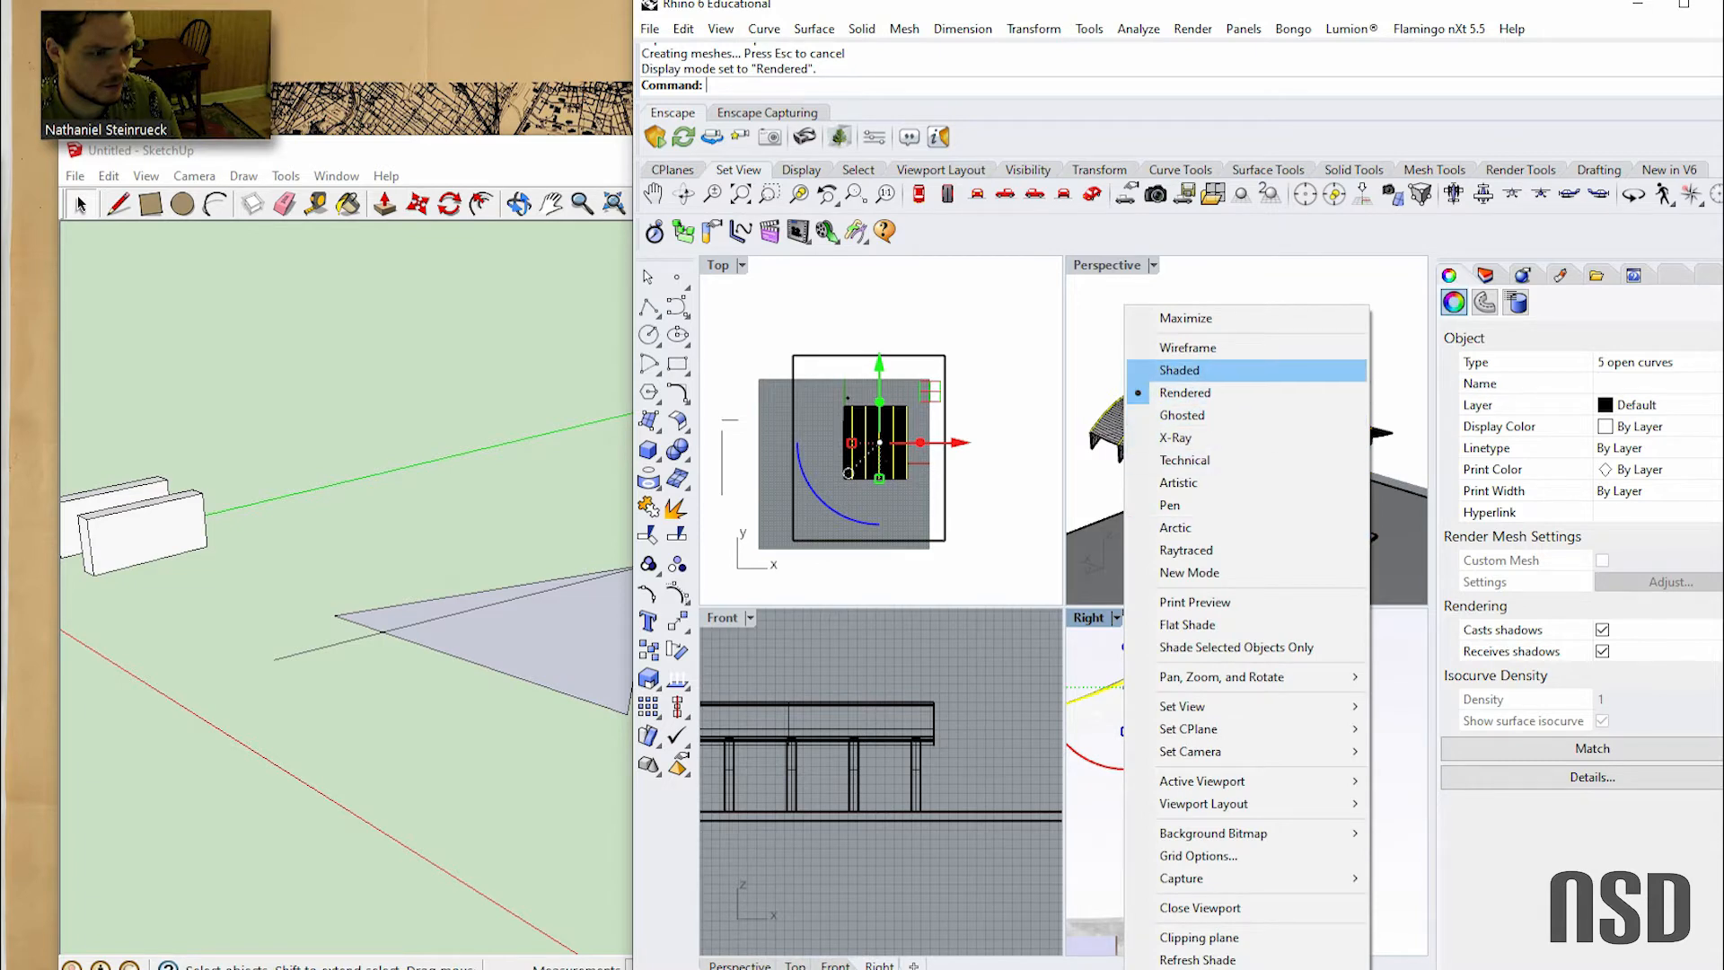
{"action": "left_click", "coordinate": [1180, 370]}
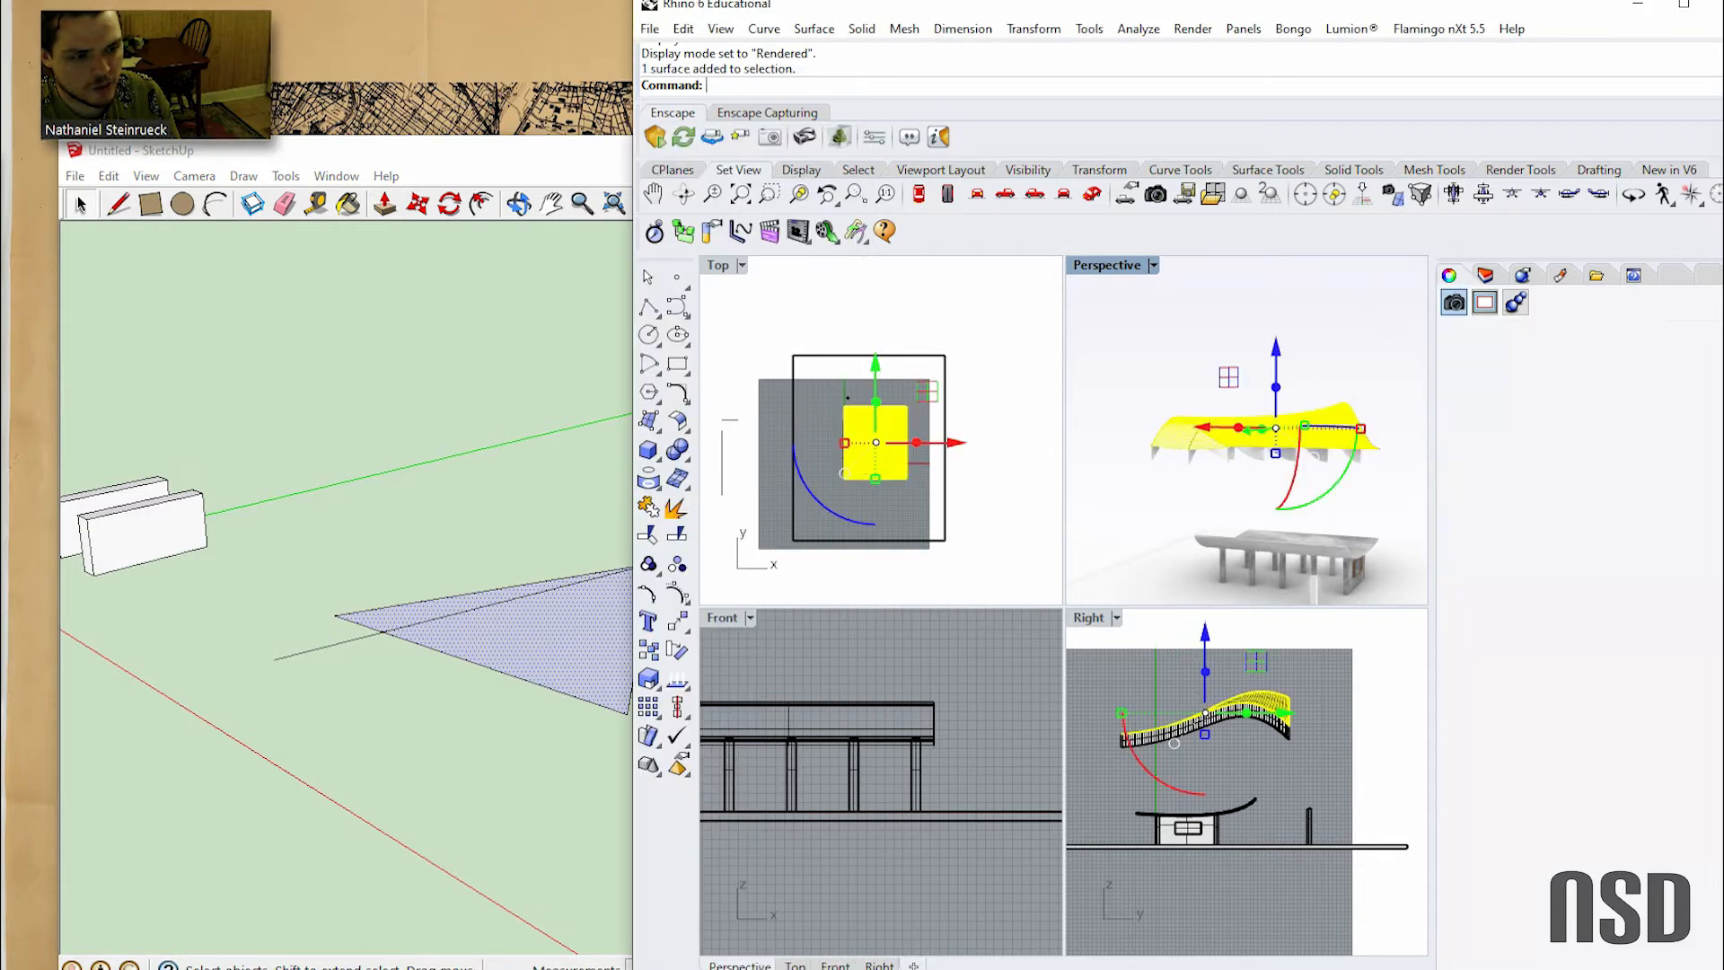
{"action": "left_click", "coordinate": [1451, 276]}
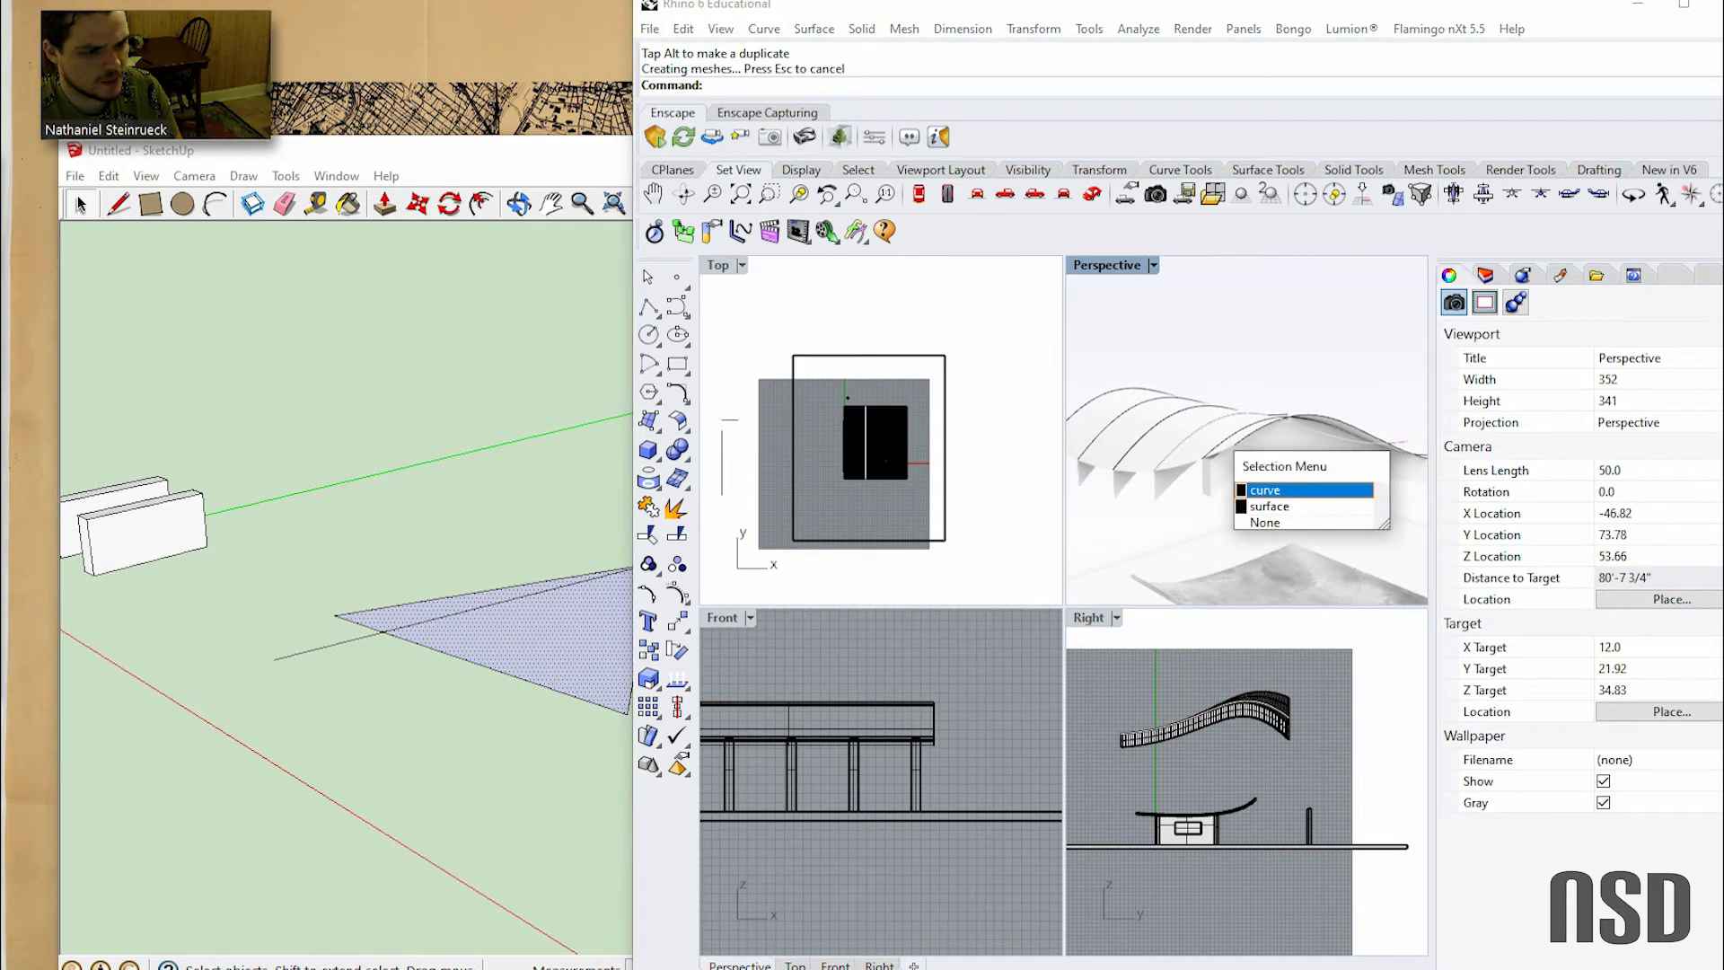
Pick the roof curve and switch the Perspective view to Shaded display
{"action": "left_click", "coordinate": [1266, 489]}
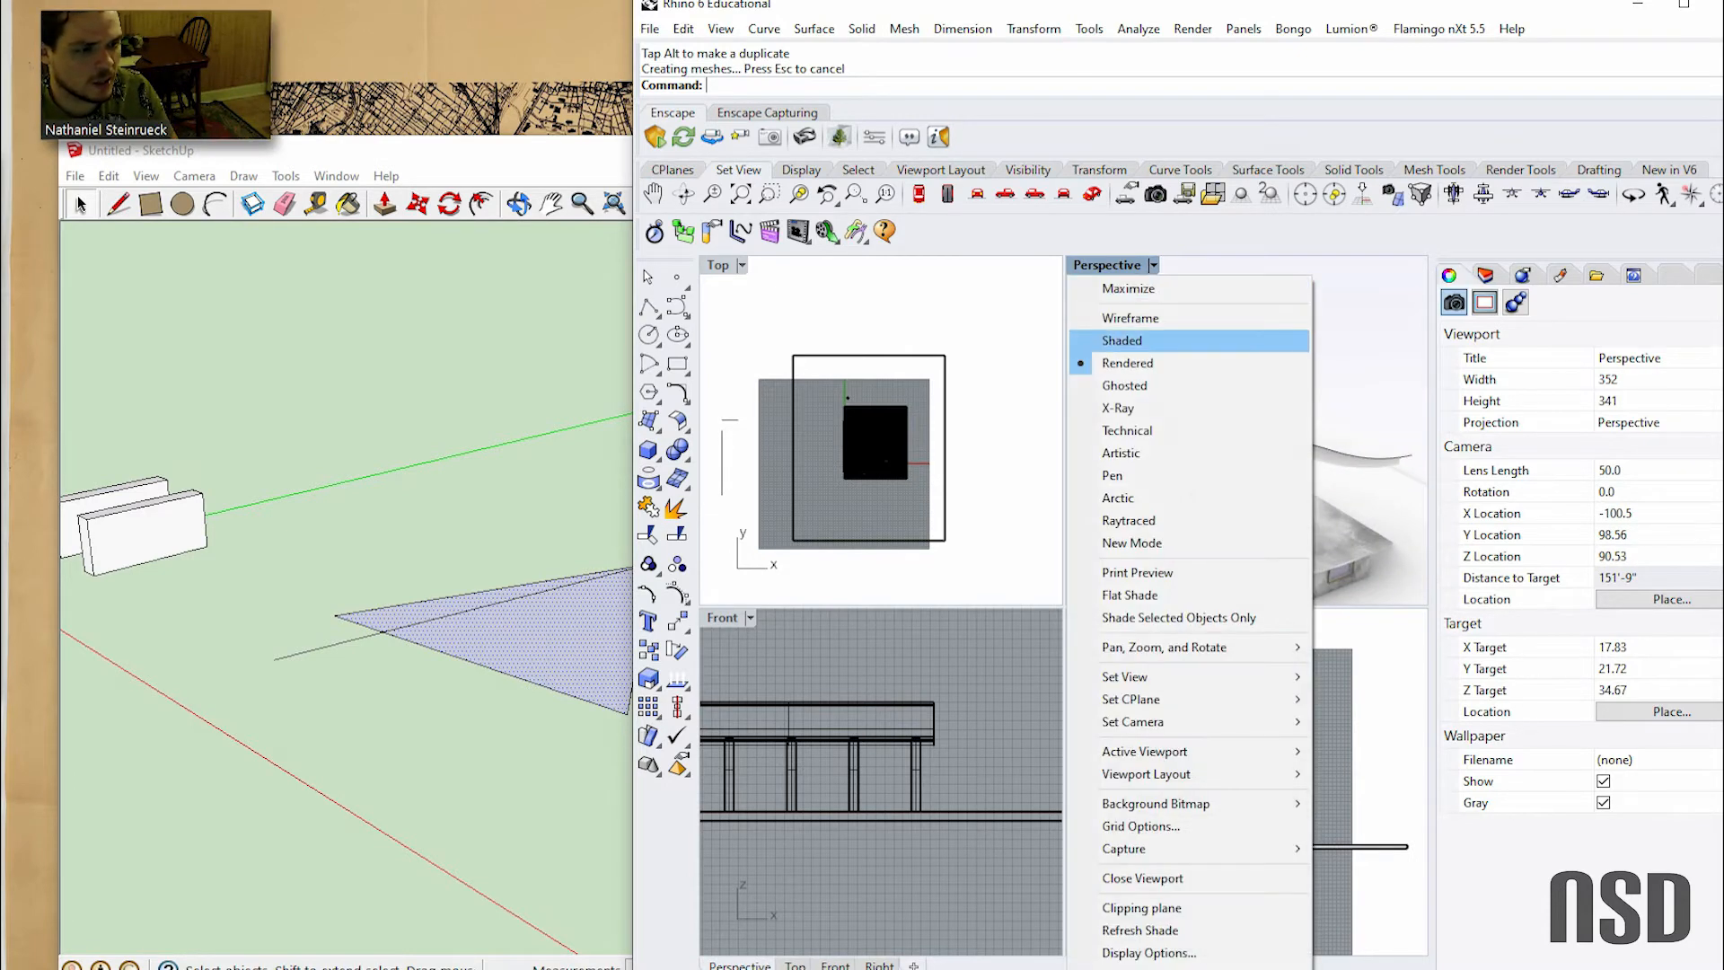
{"action": "left_click", "coordinate": [1122, 341]}
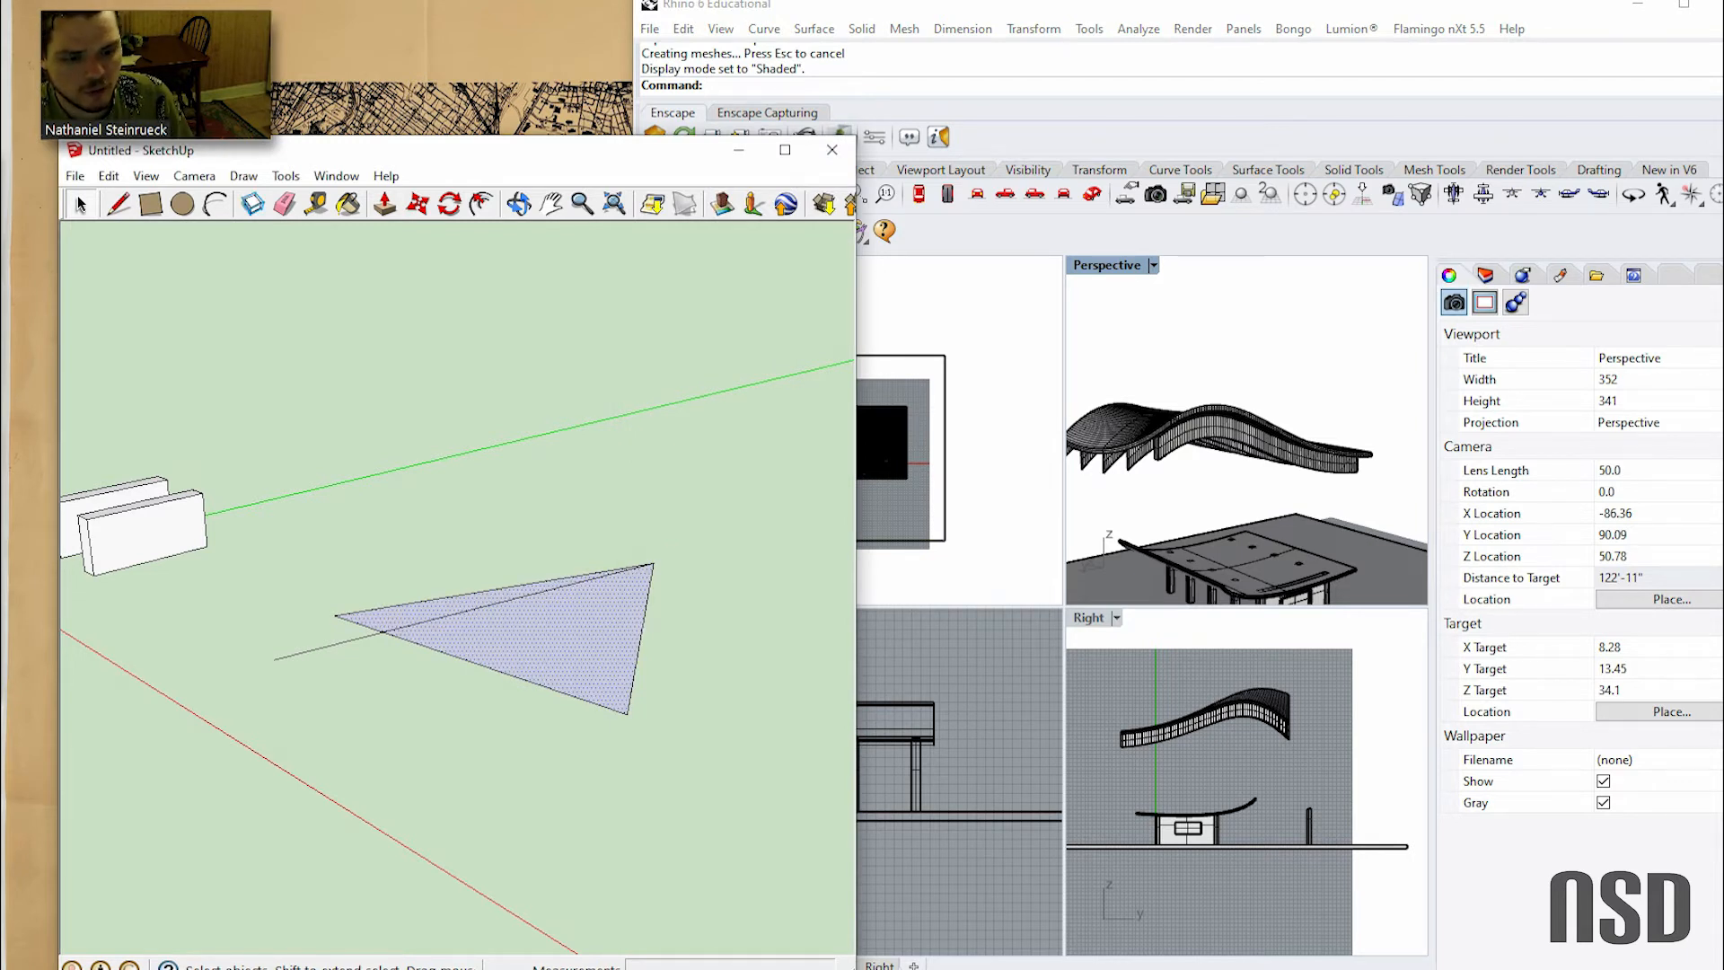
Push/Pull a square into a cube beside the slabs and make it a group
{"action": "left_click", "coordinate": [495, 655]}
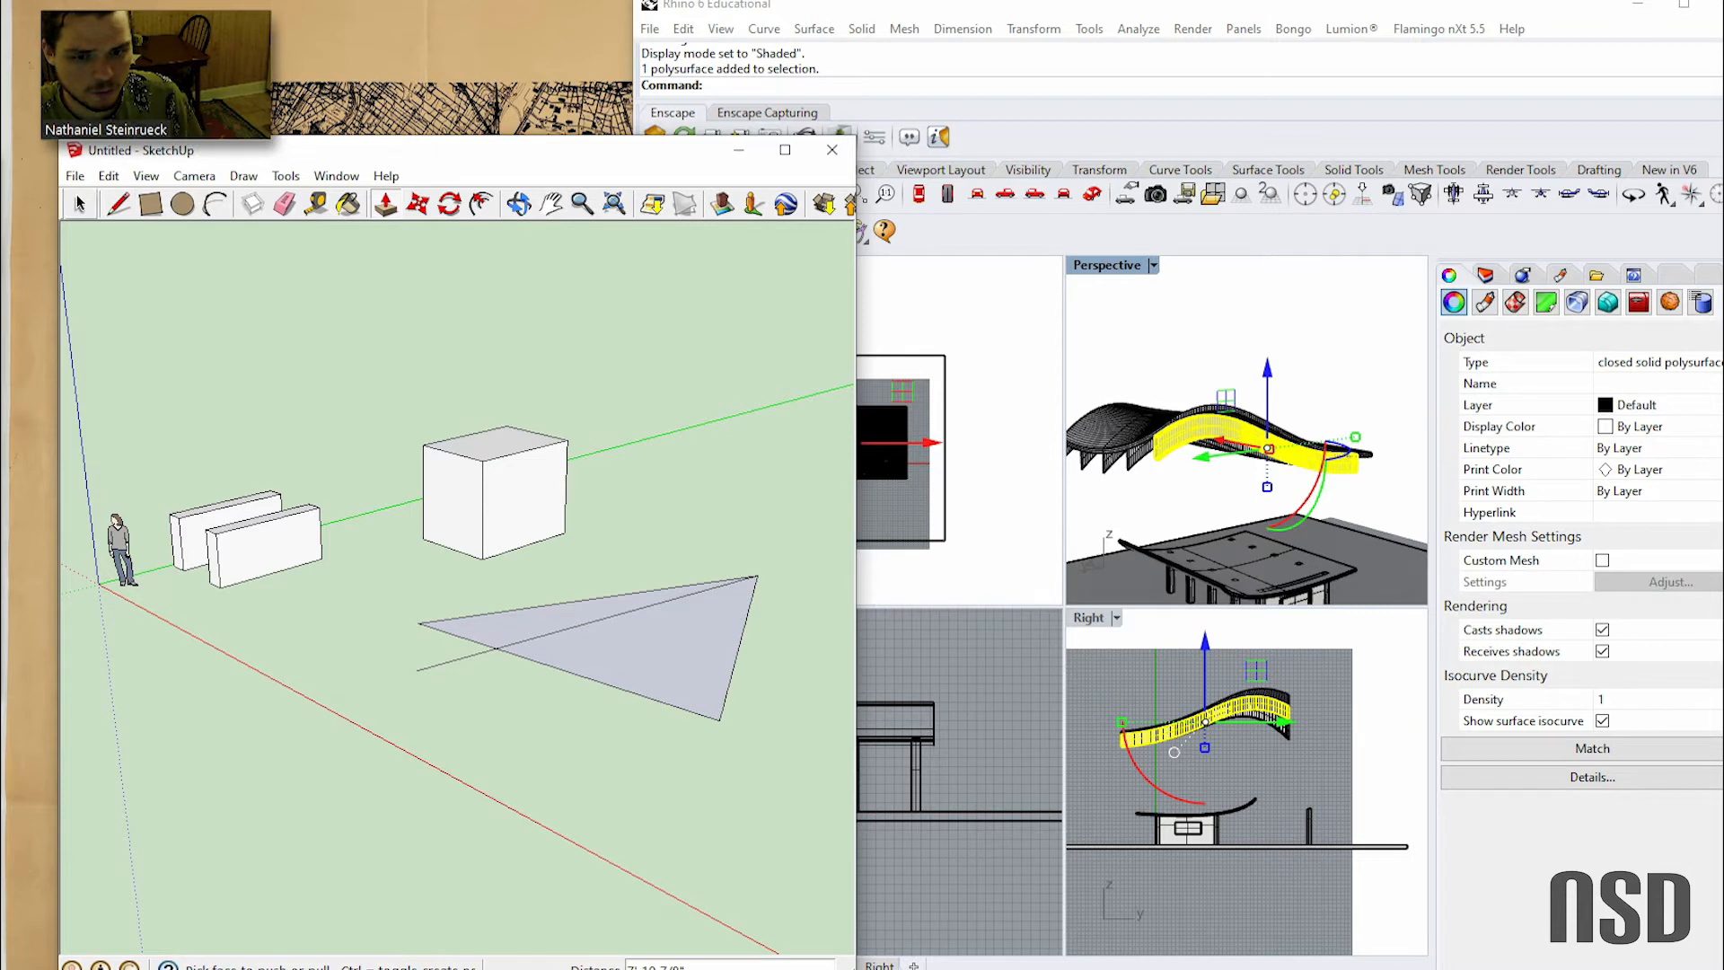
{"action": "left_click", "coordinate": [496, 504]}
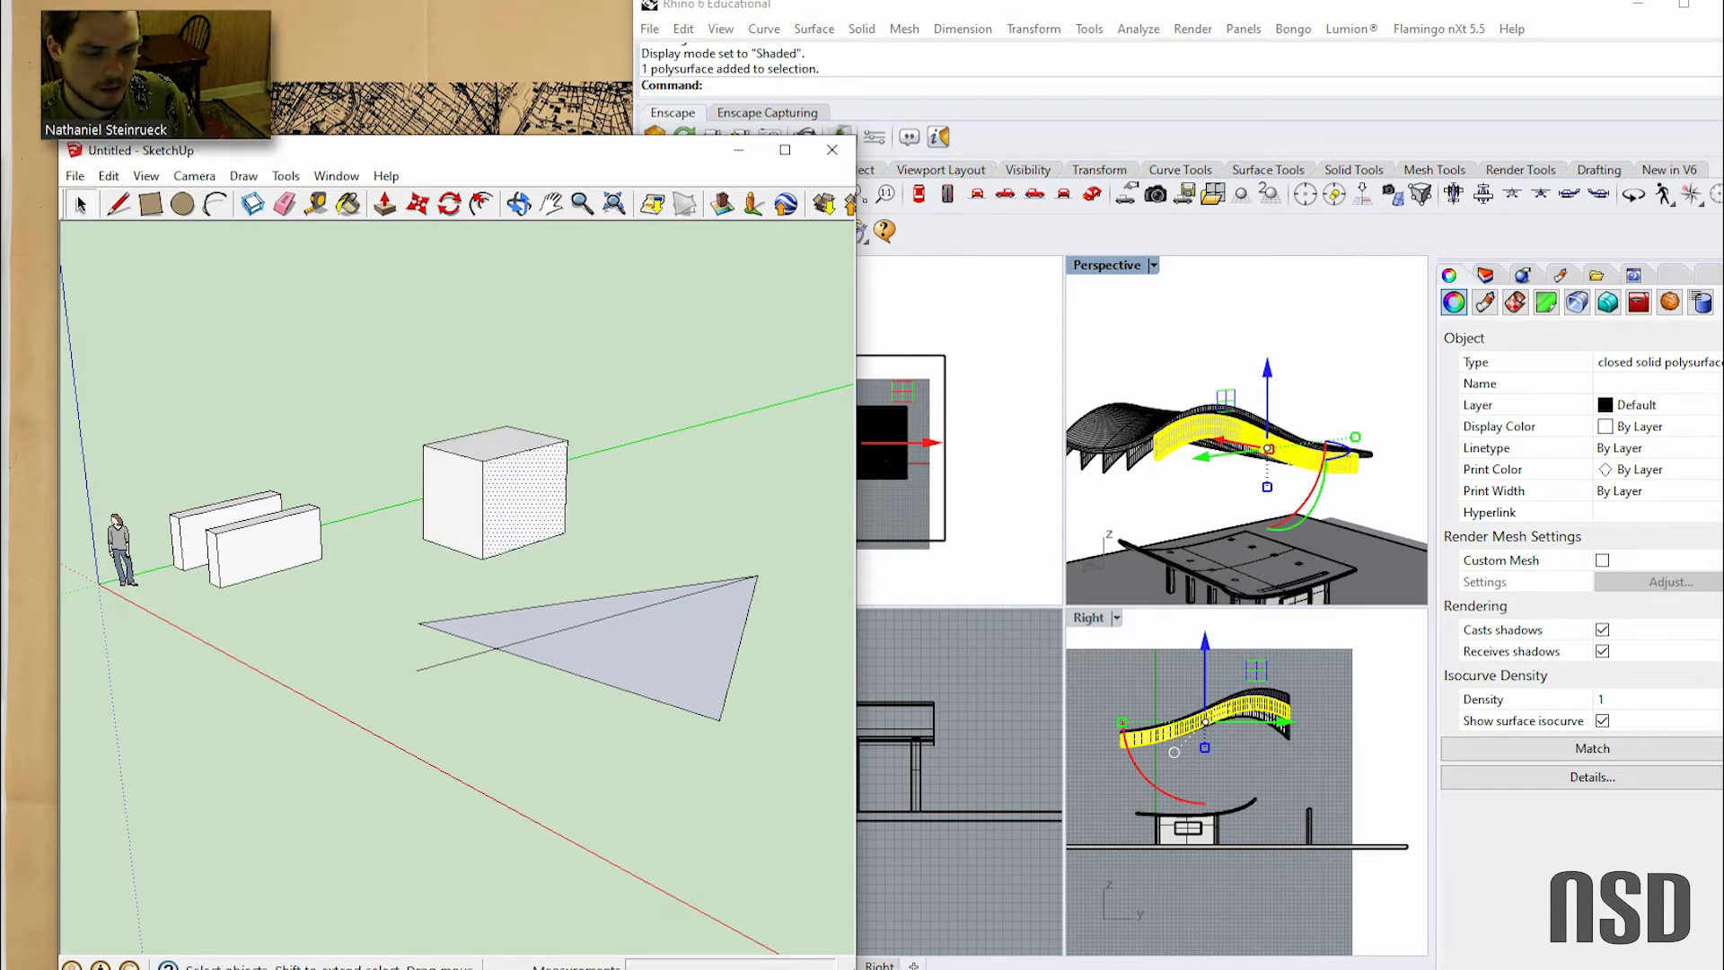
{"action": "left_click", "coordinate": [492, 500]}
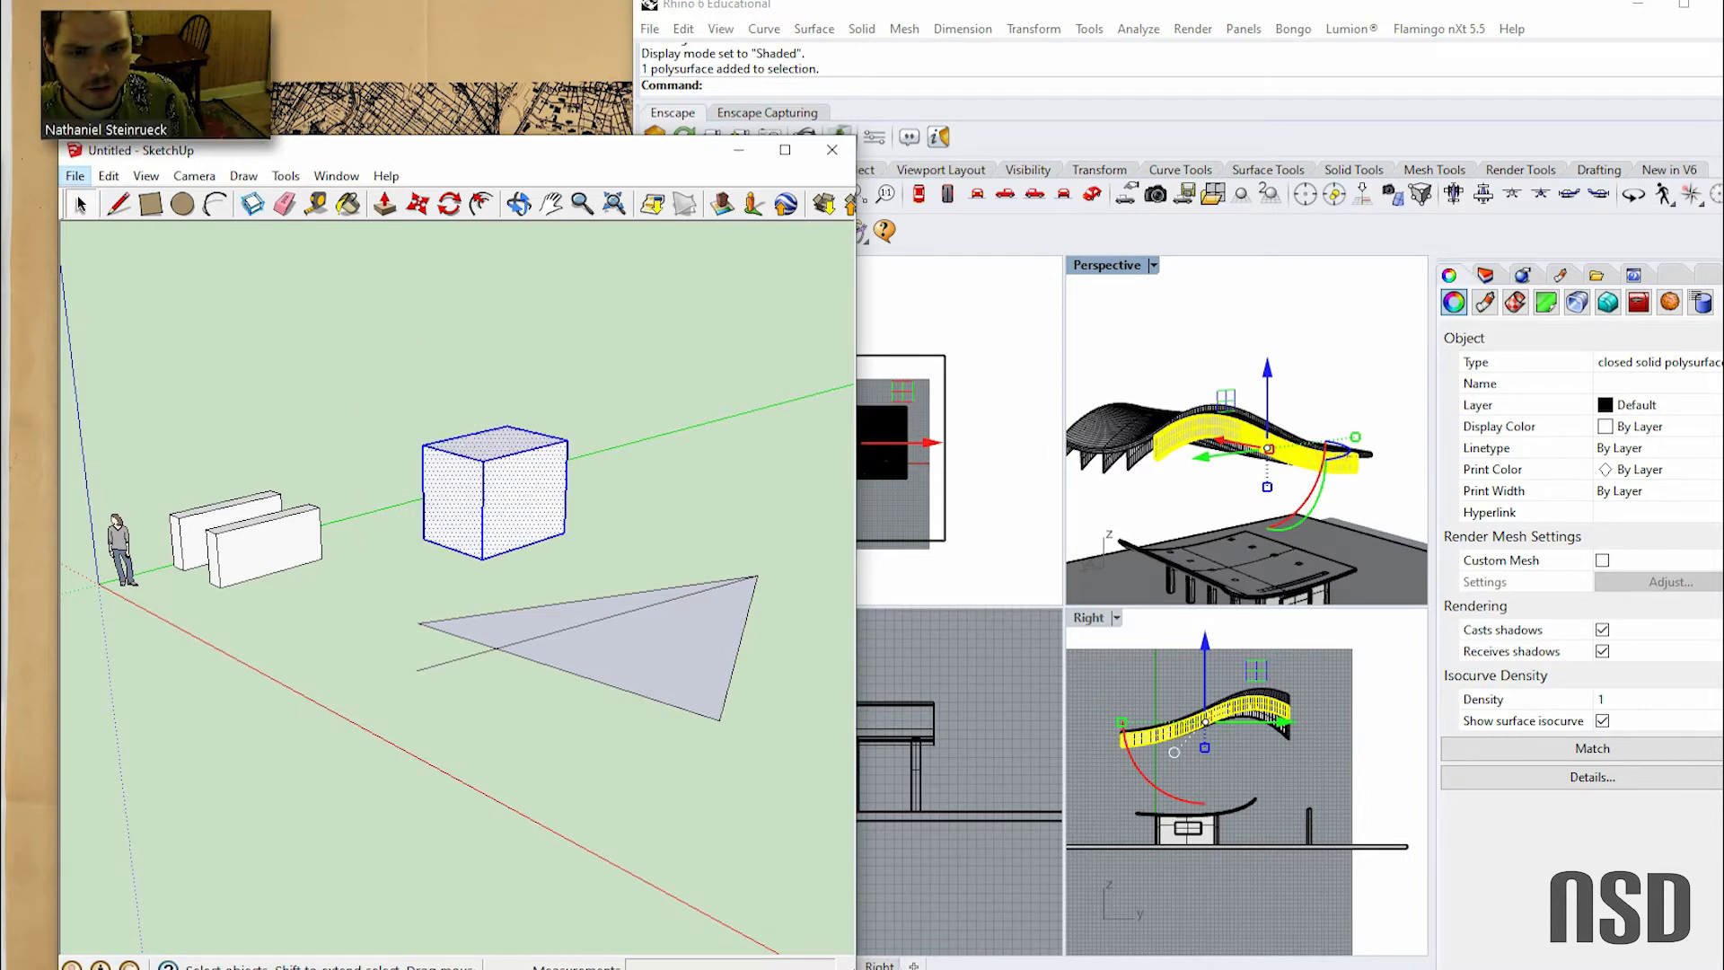
{"action": "left_click", "coordinate": [107, 175]}
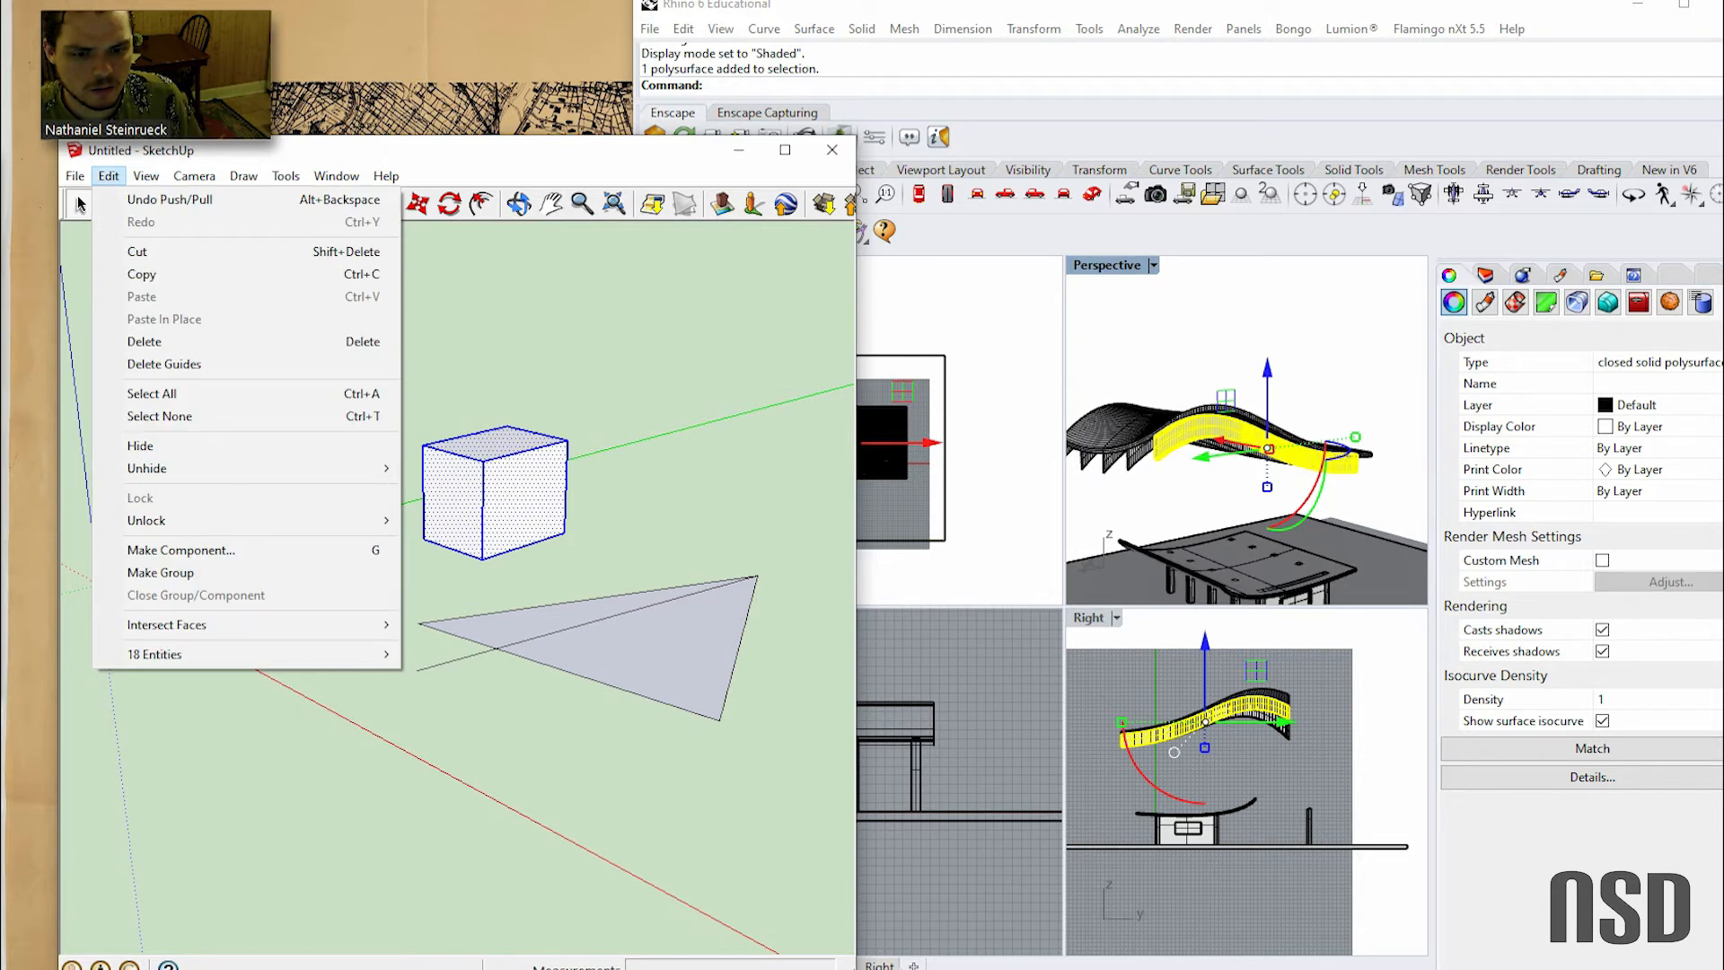
{"action": "mouse_move", "coordinate": [160, 571]}
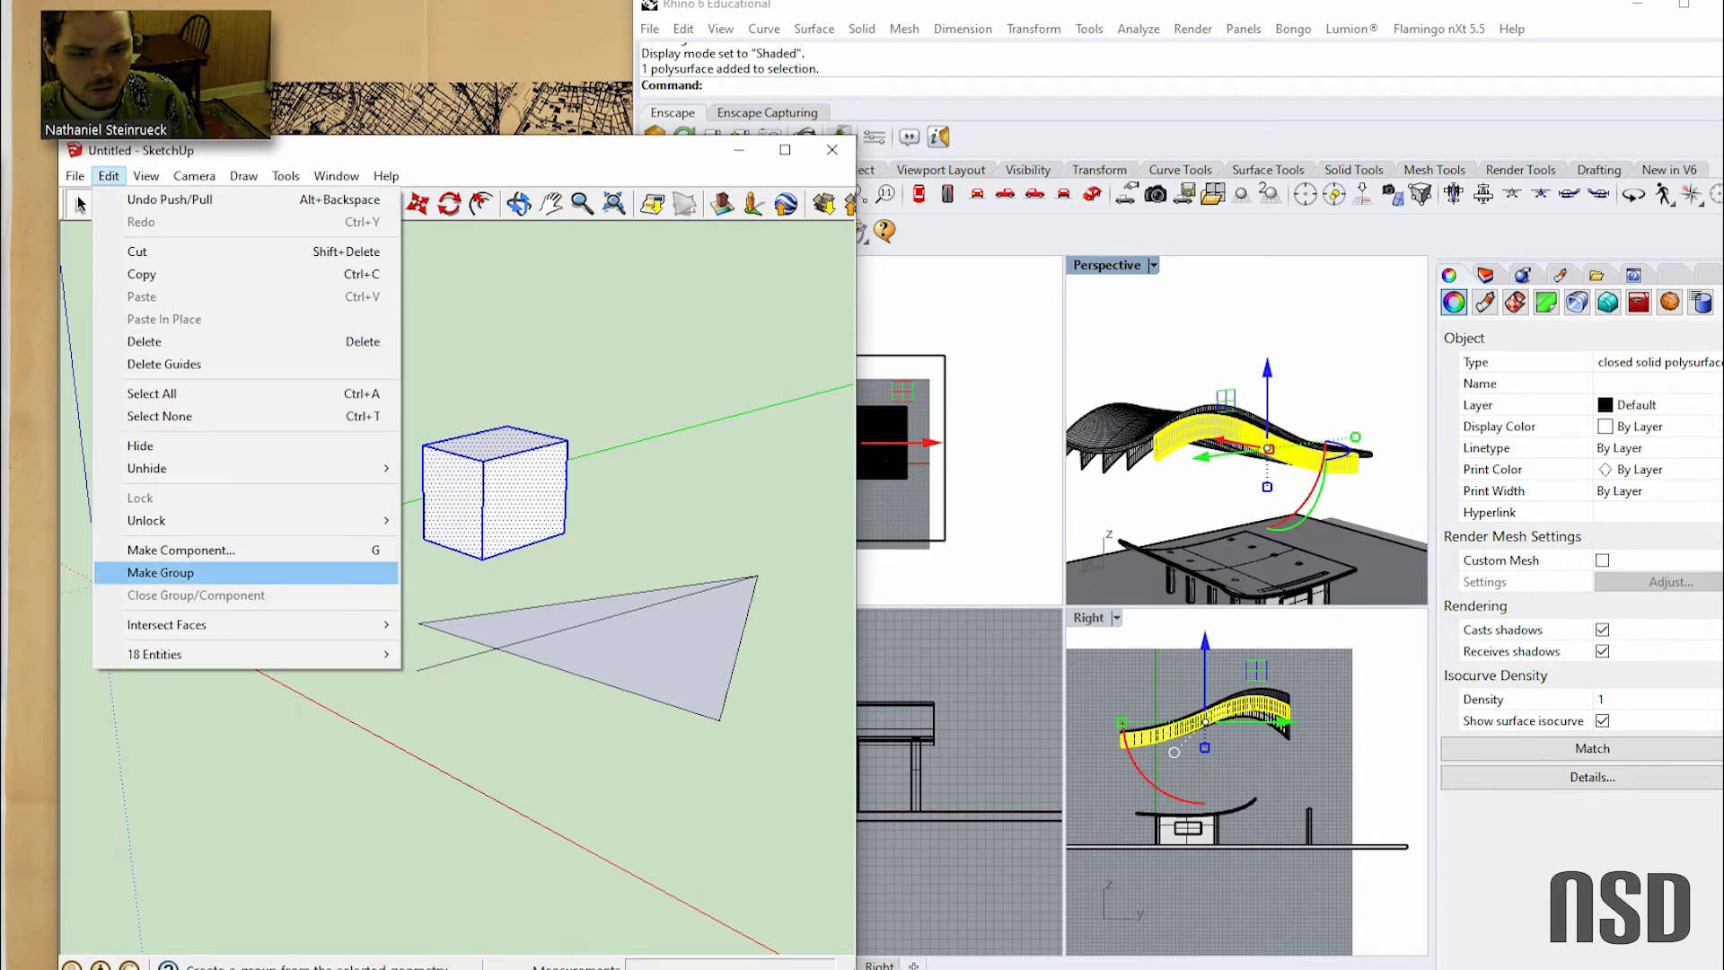
{"action": "left_click", "coordinate": [160, 571]}
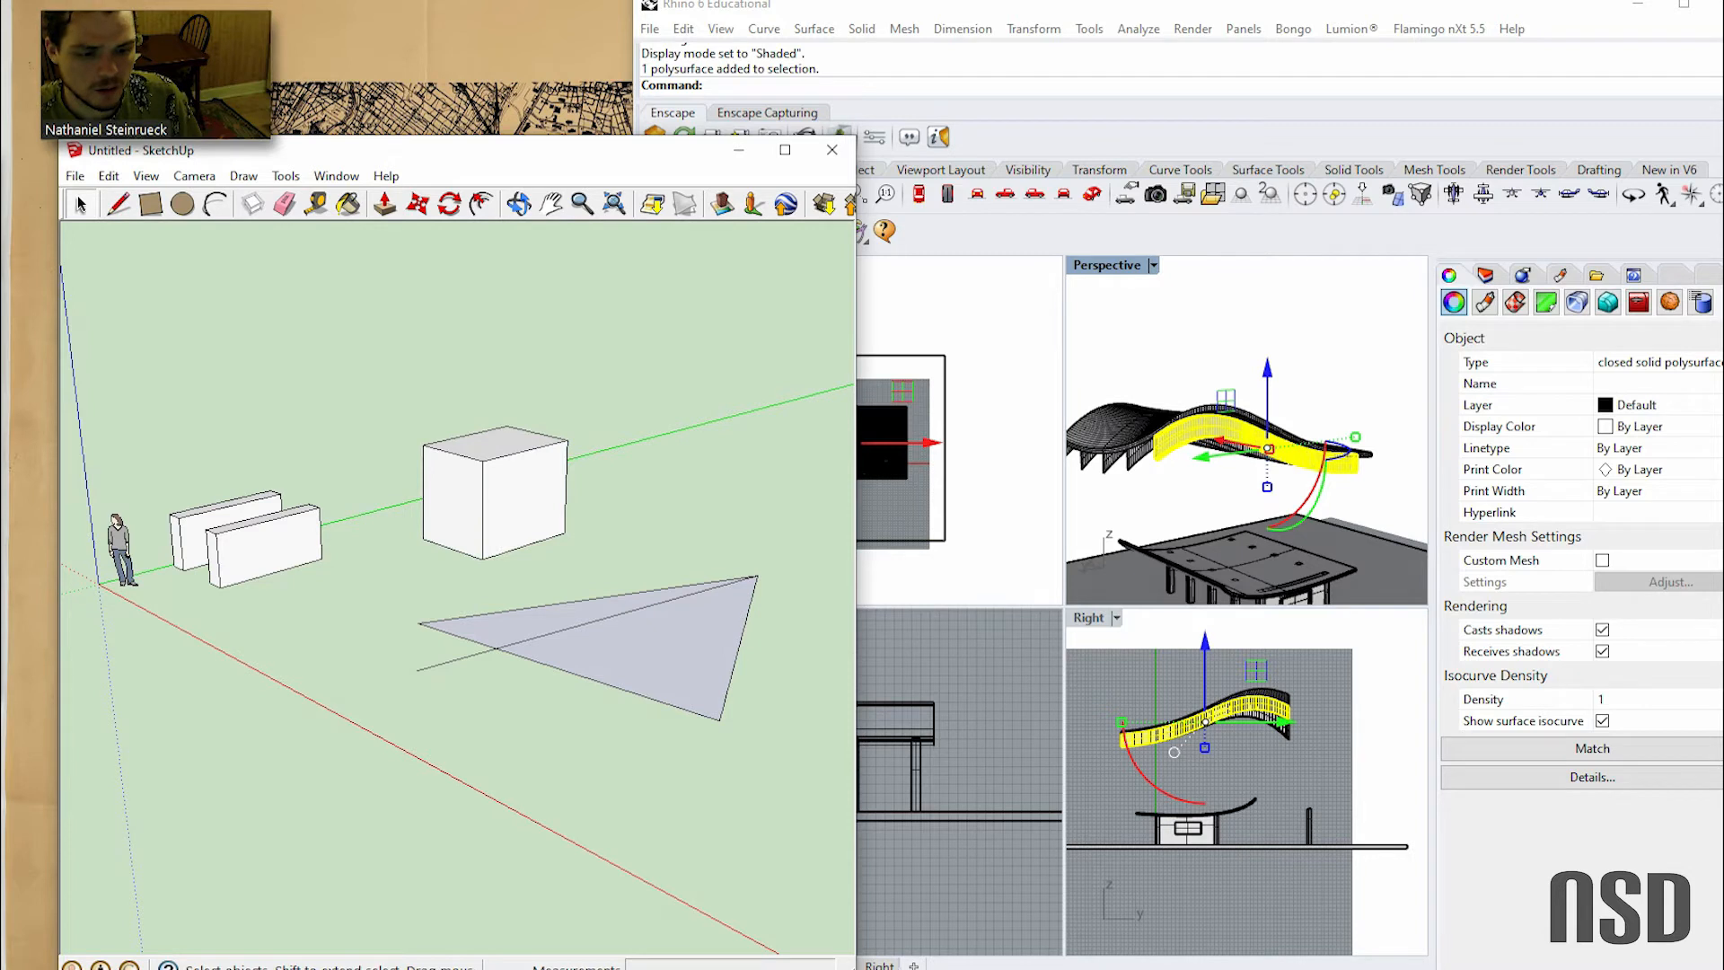
Group the box extrusion, select its group among overlapping objects, and review Select Objects options
{"action": "left_click", "coordinate": [492, 505]}
{"action": "type", "text": "Group"}
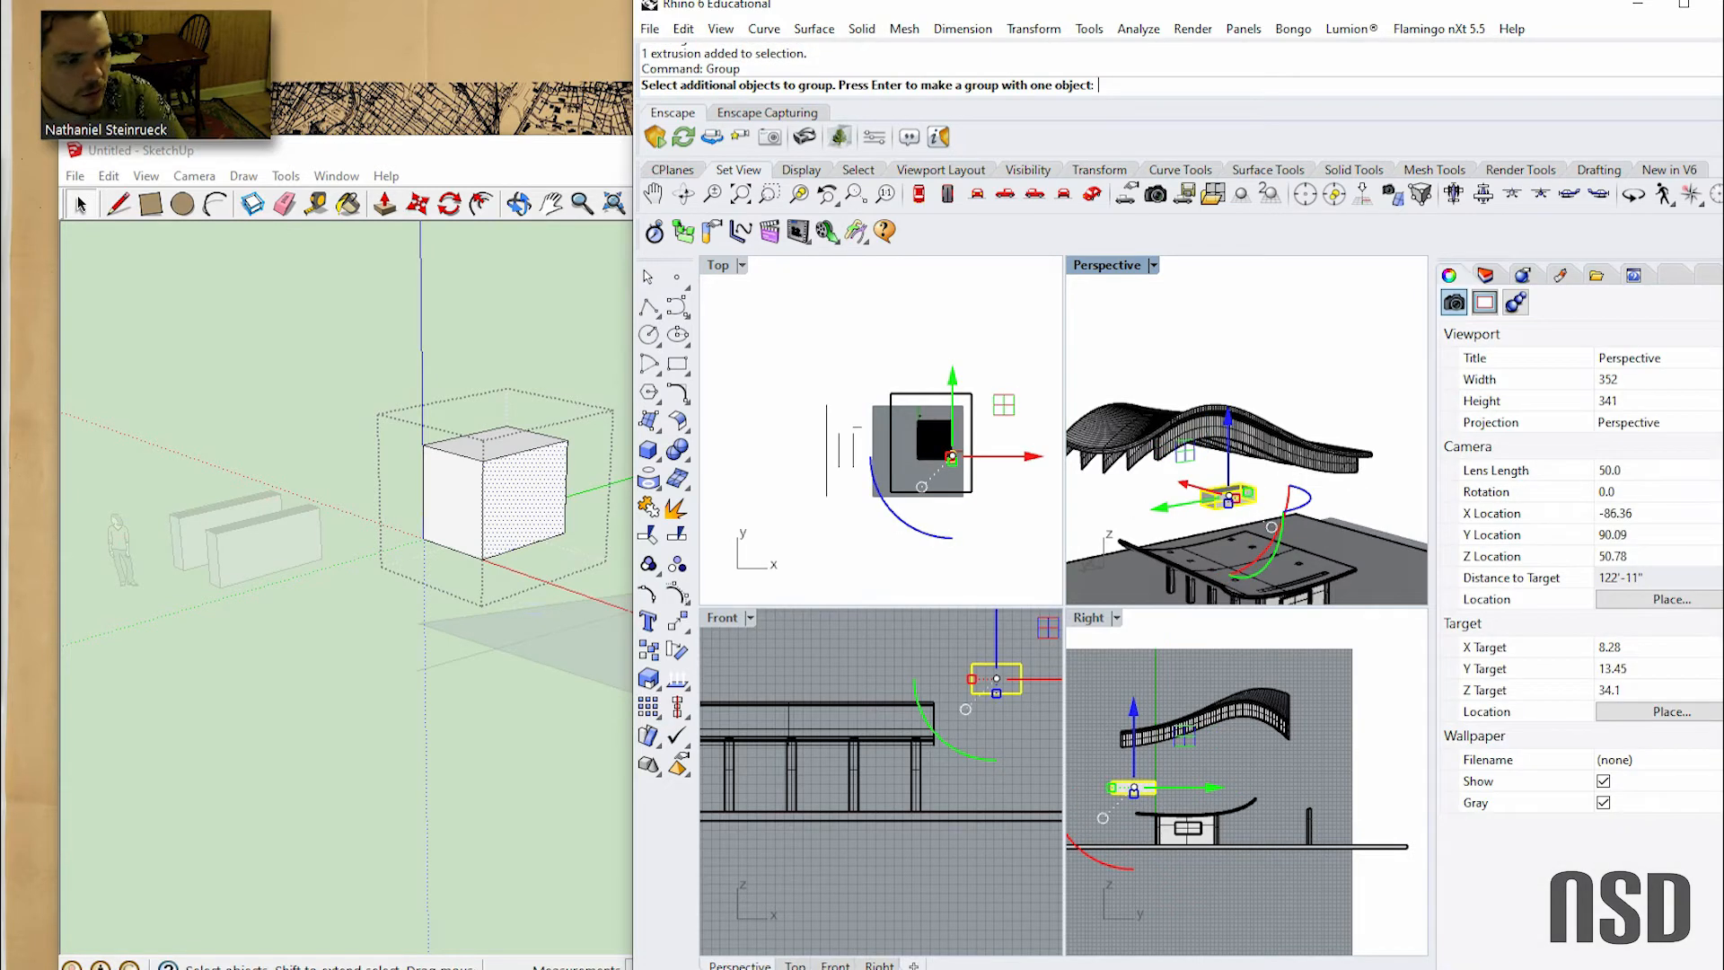
{"action": "key", "text": "Enter"}
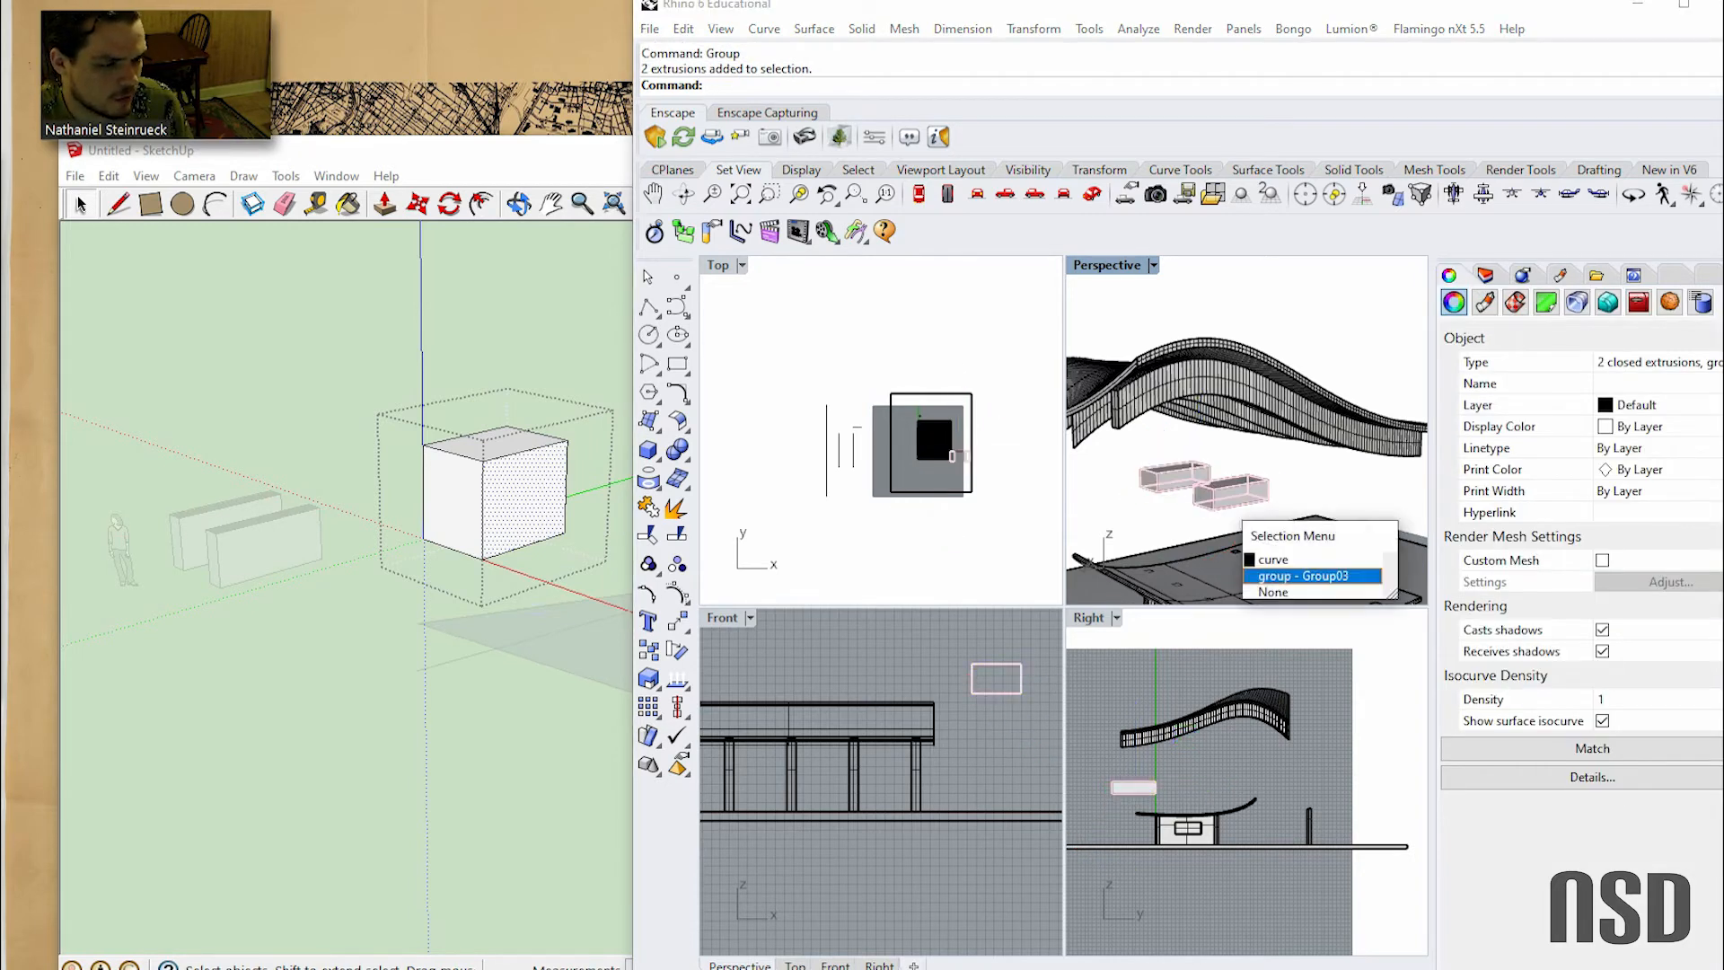
{"action": "left_click", "coordinate": [1312, 575]}
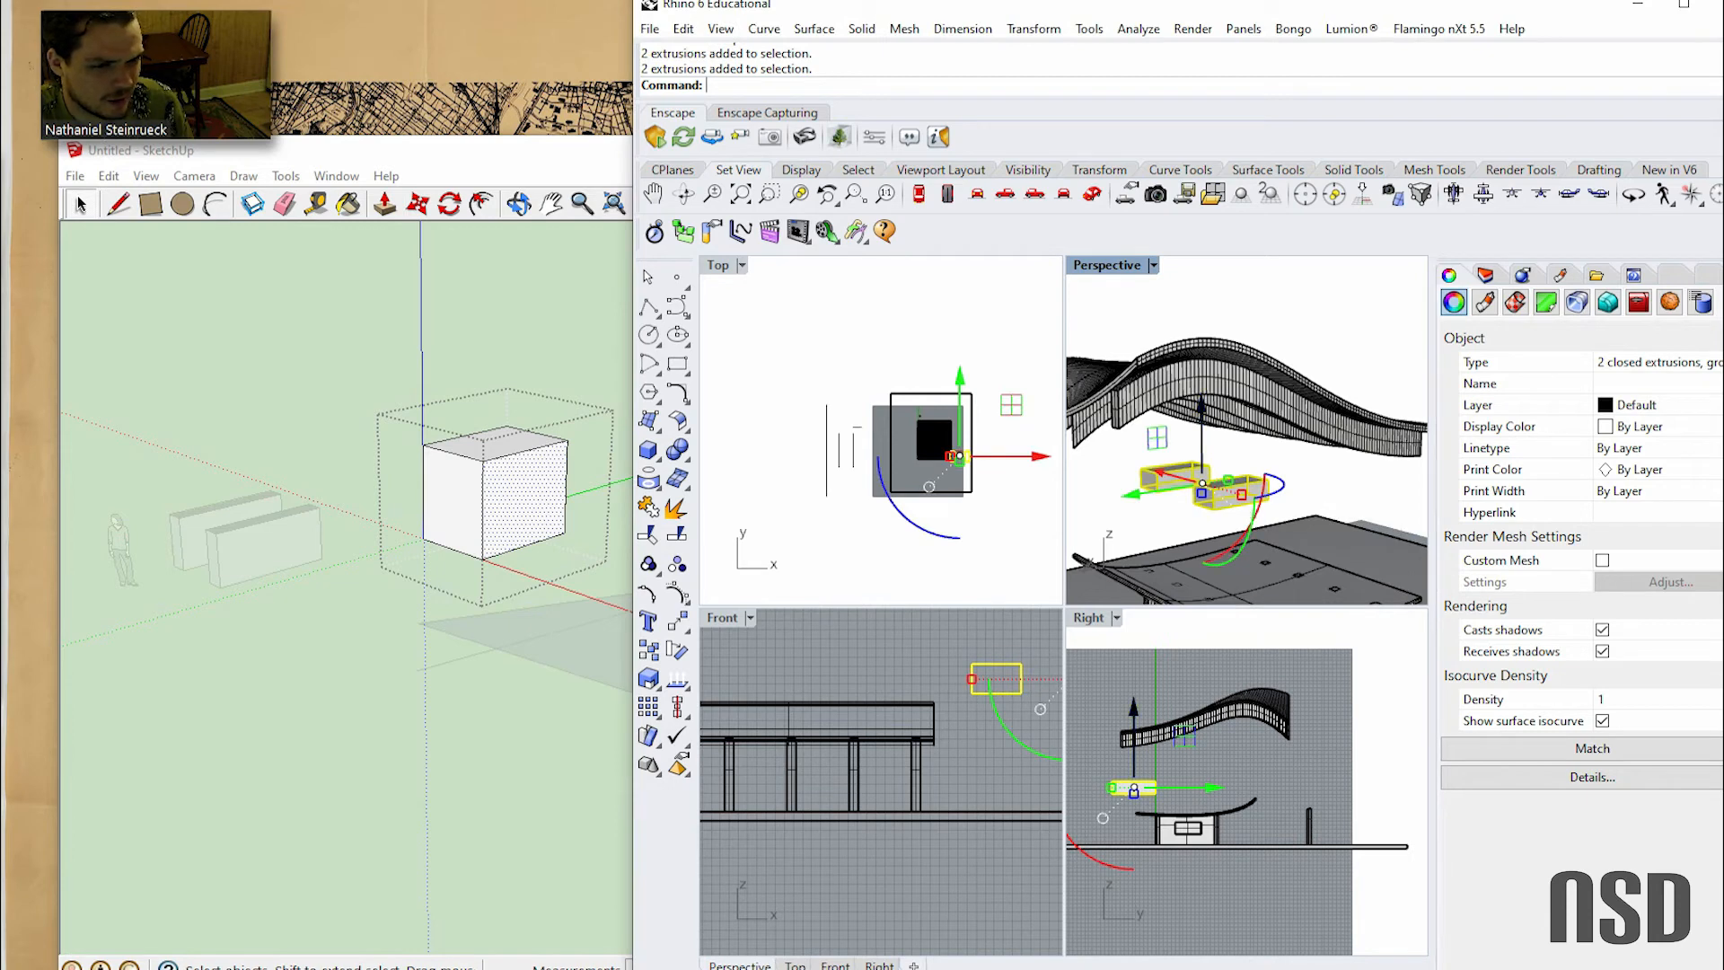
{"action": "left_click", "coordinate": [721, 29]}
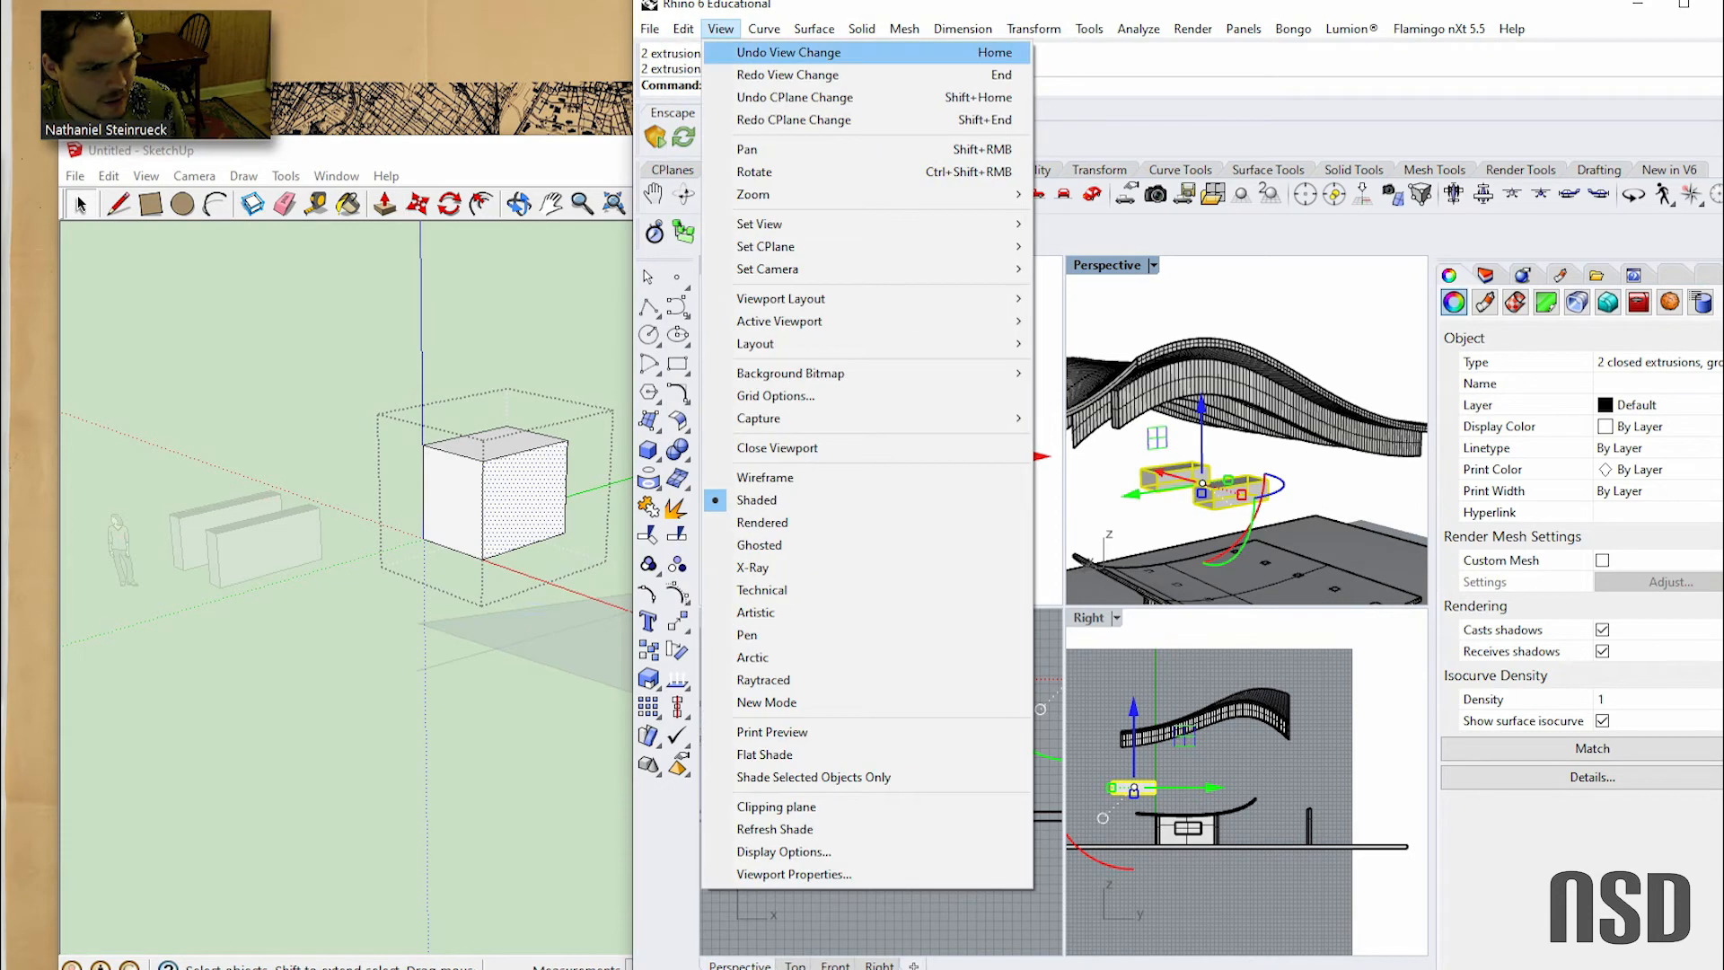
{"action": "left_click", "coordinate": [682, 28]}
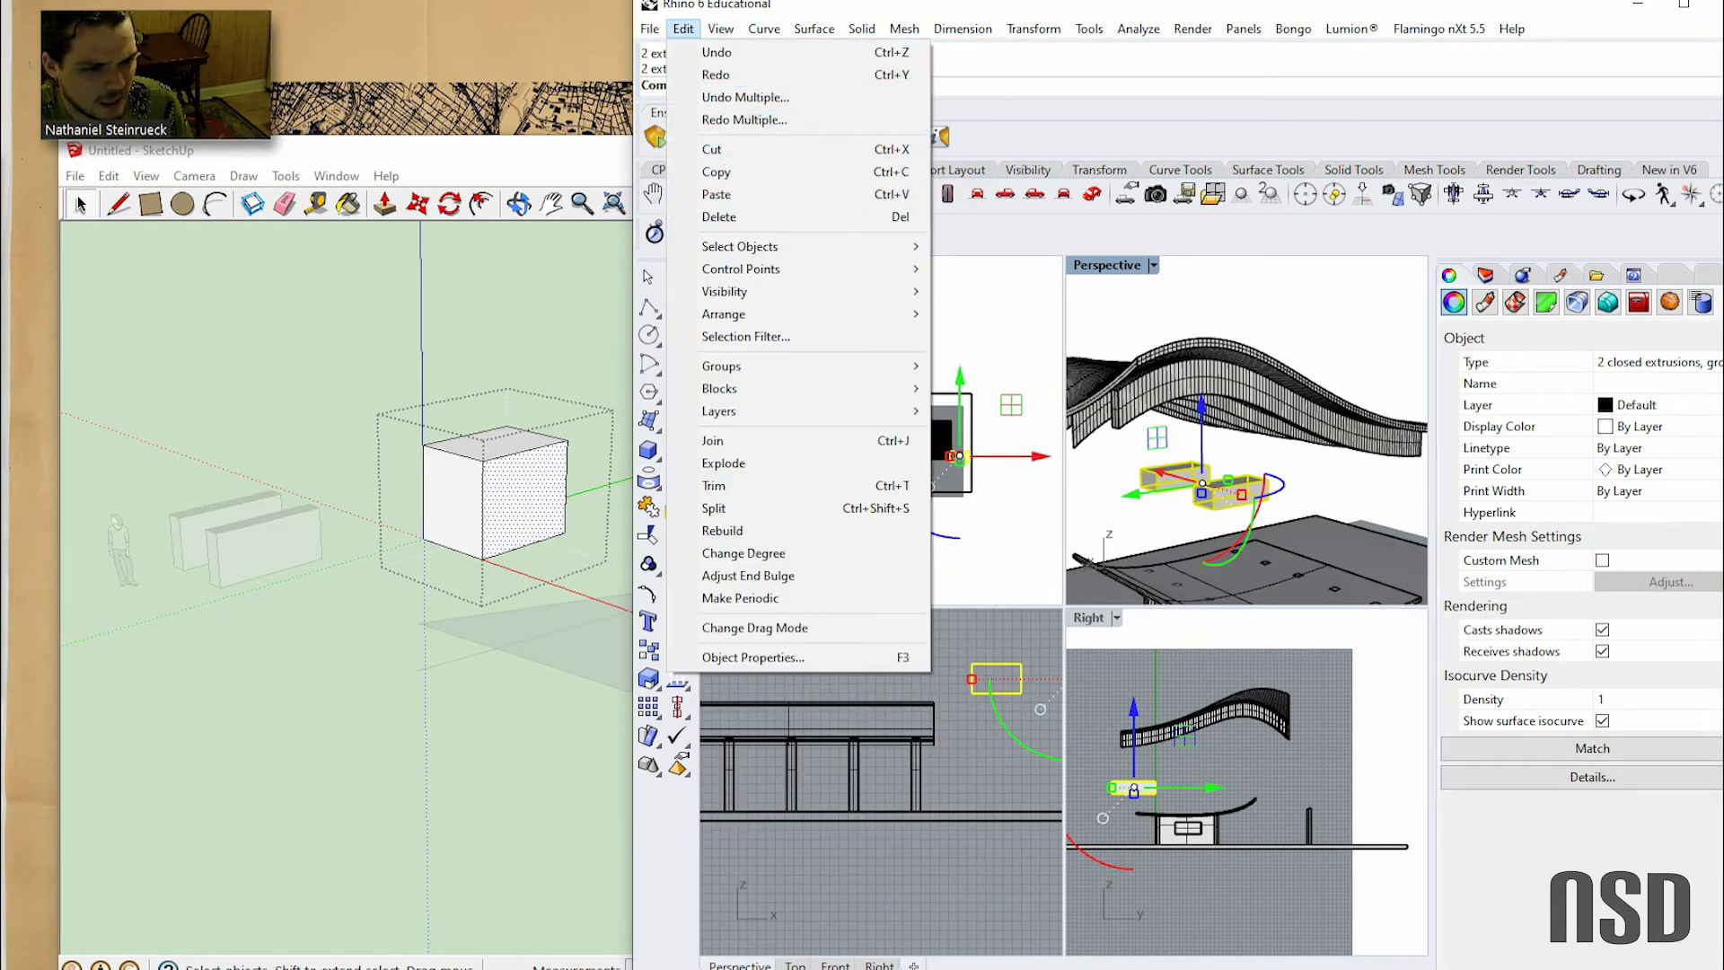
{"action": "mouse_move", "coordinate": [740, 246]}
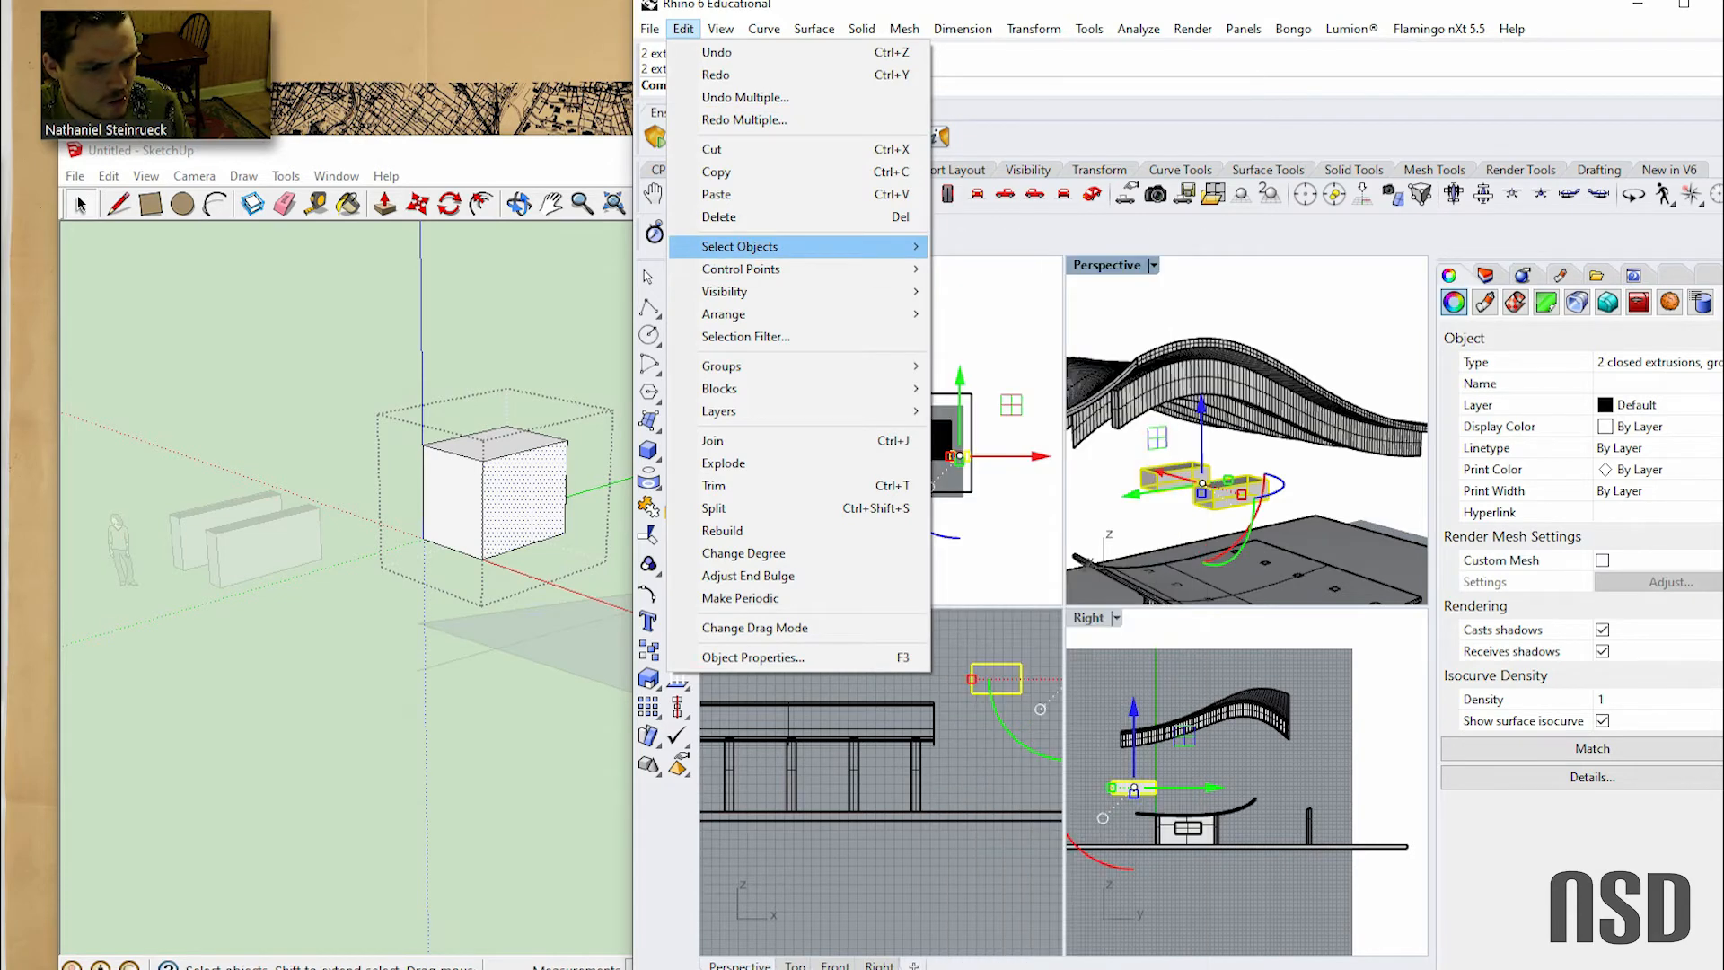
{"action": "left_click", "coordinate": [740, 246]}
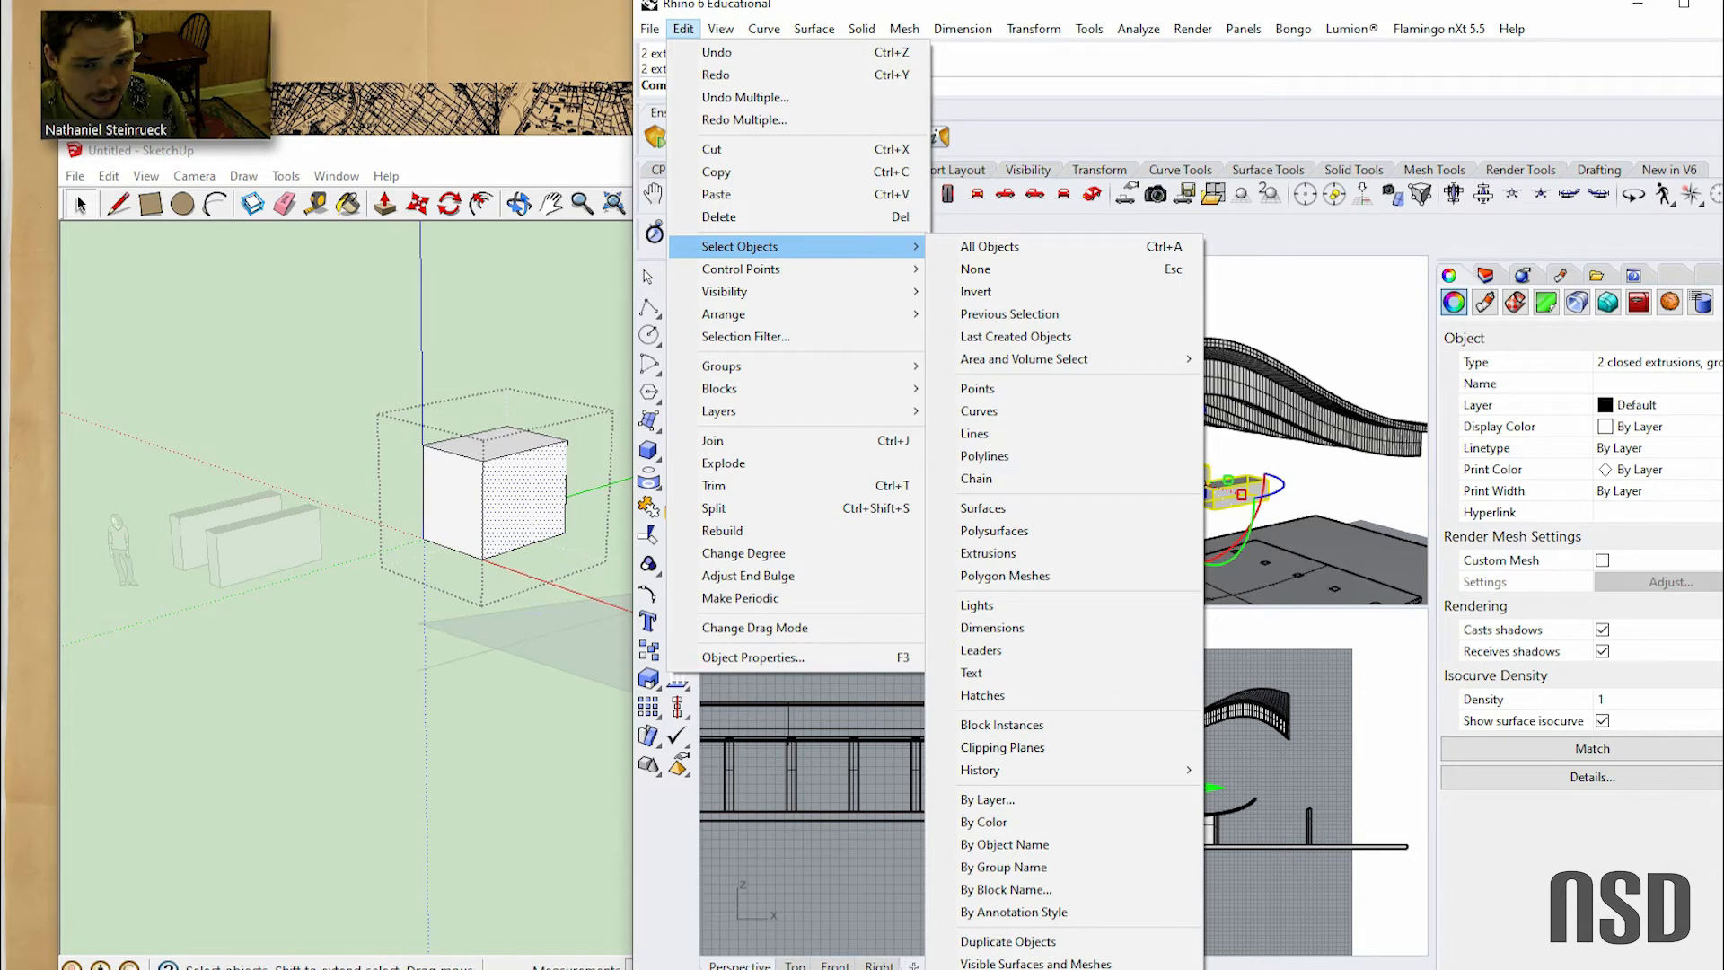
{"action": "mouse_move", "coordinate": [1009, 314]}
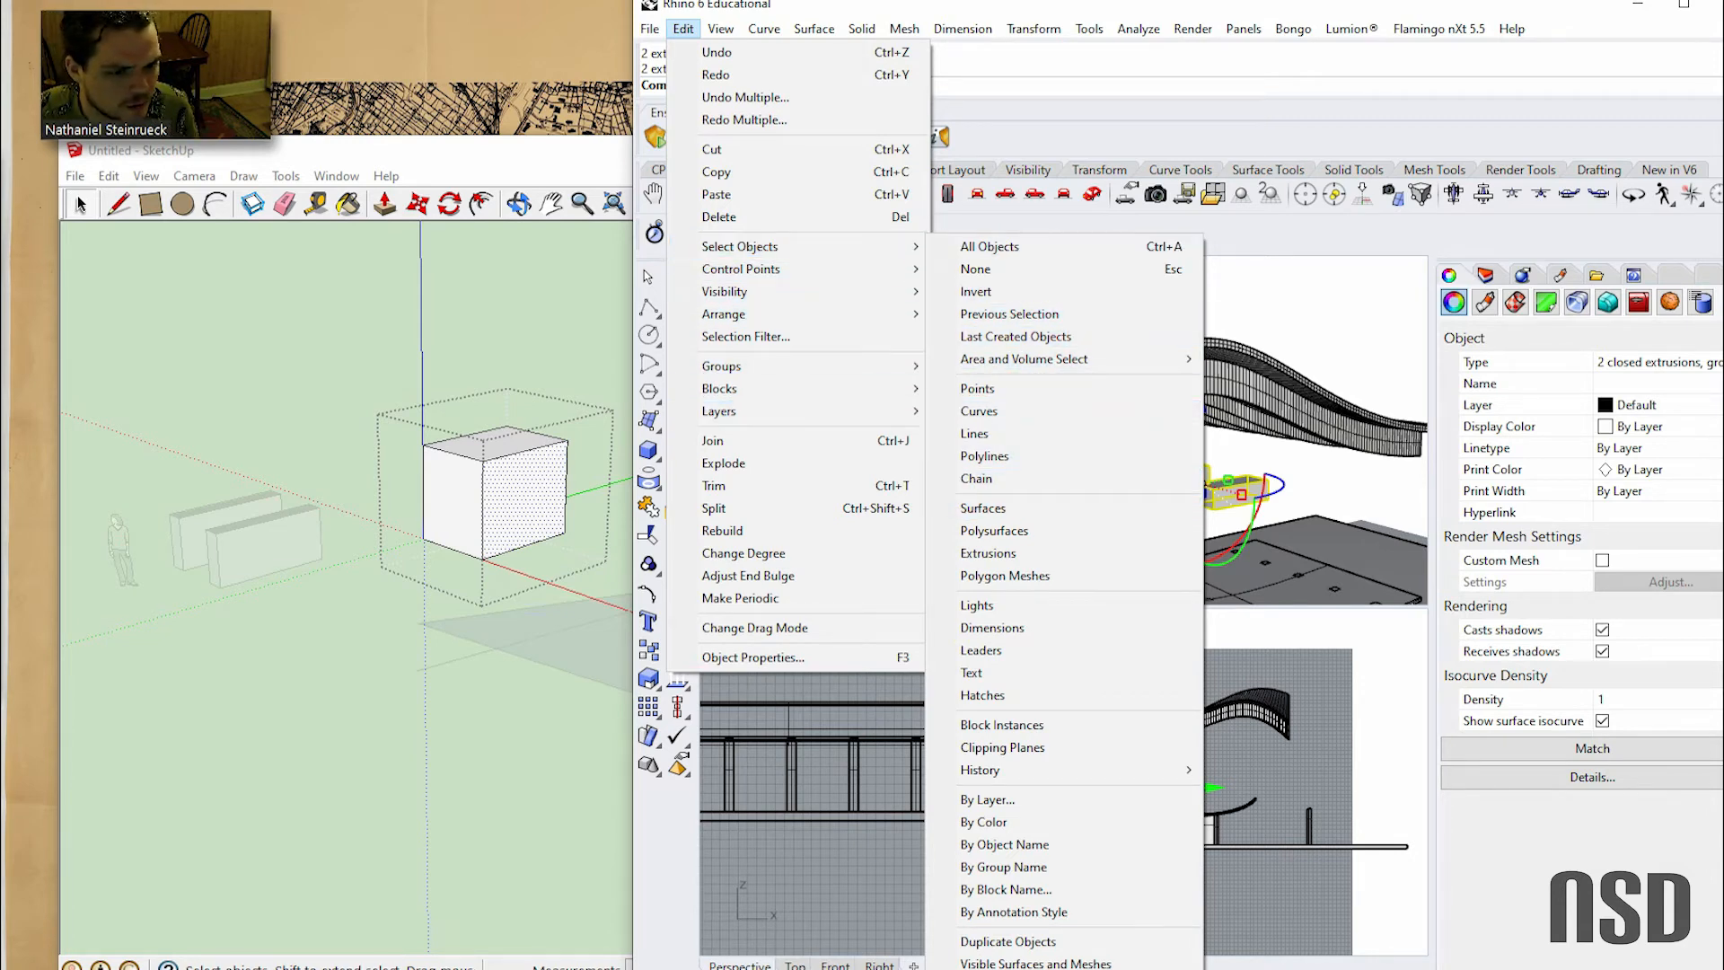
{"action": "mouse_move", "coordinate": [722, 463]}
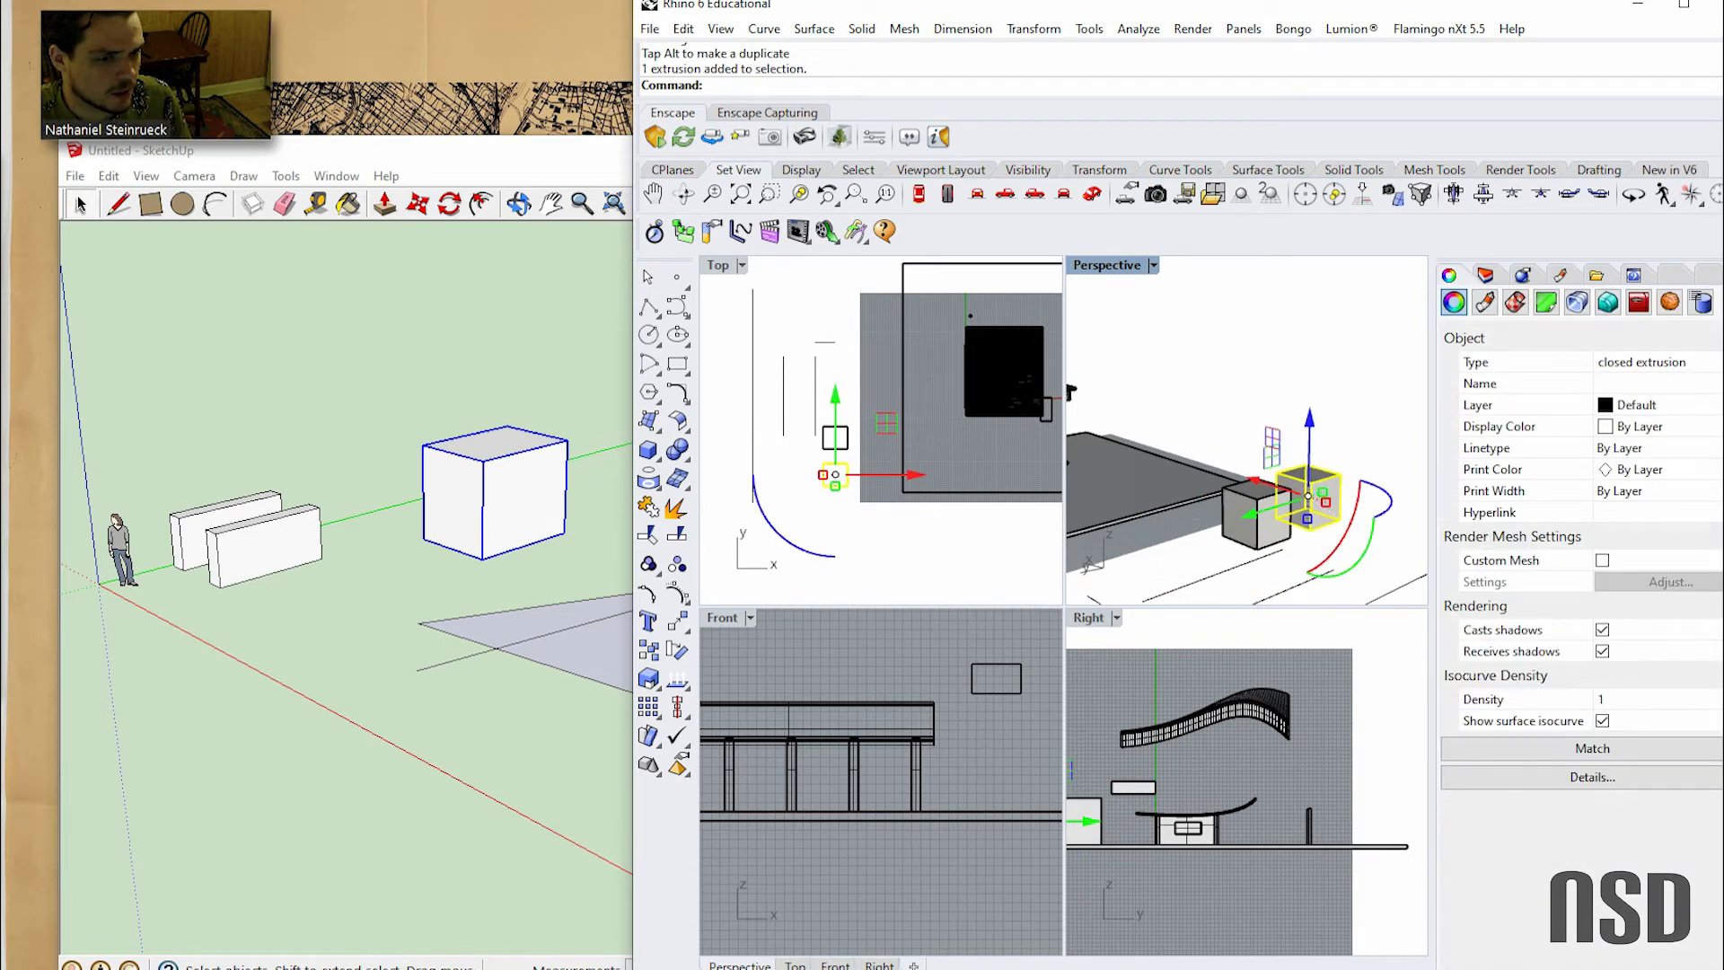
Turn the selected box into the block definition Block 01 using the Block command
{"action": "type", "text": "Blok"}
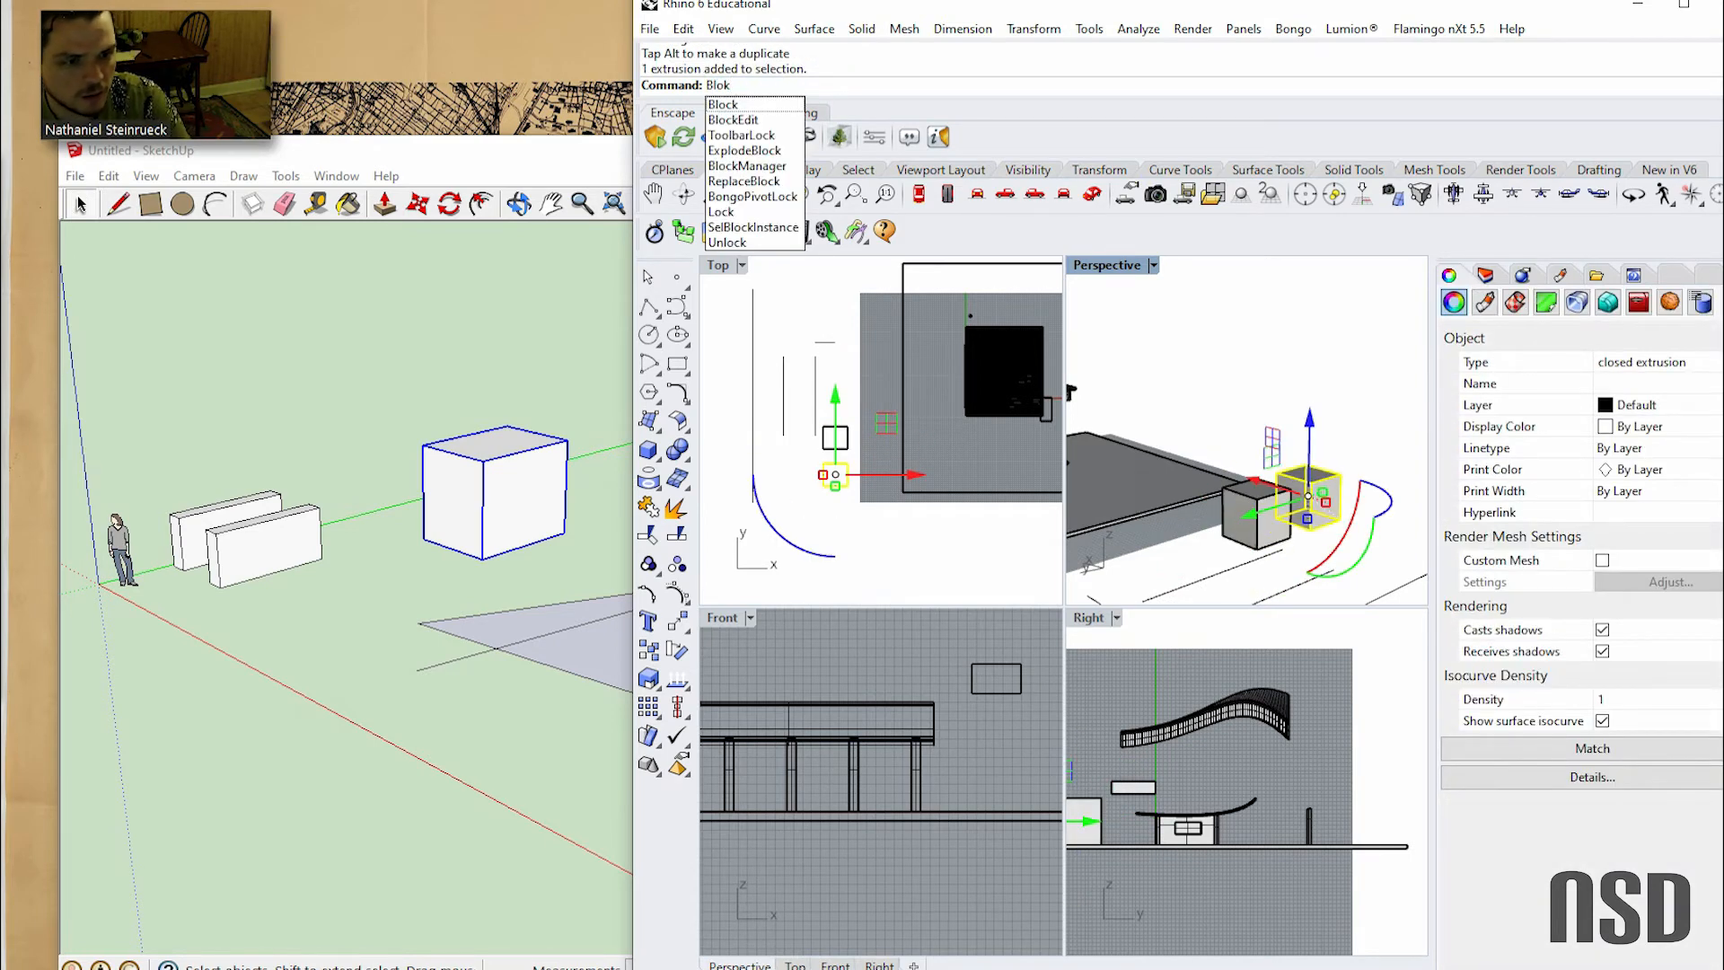
{"action": "left_click", "coordinate": [725, 104]}
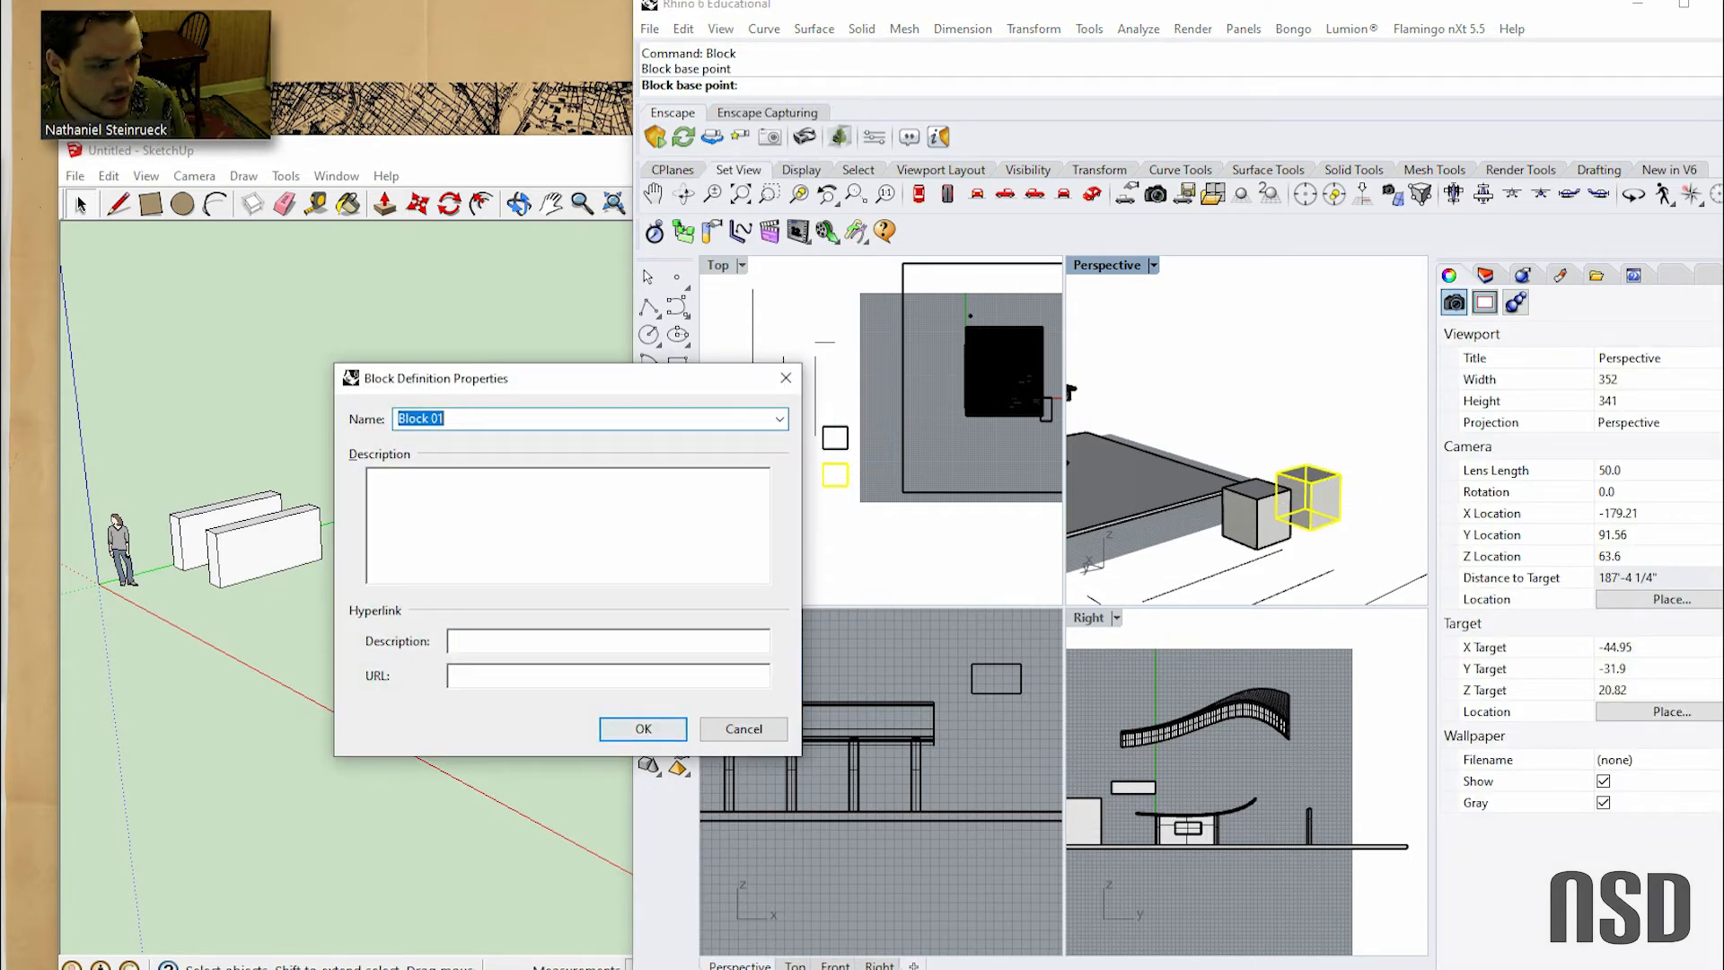
{"action": "left_click", "coordinate": [642, 728]}
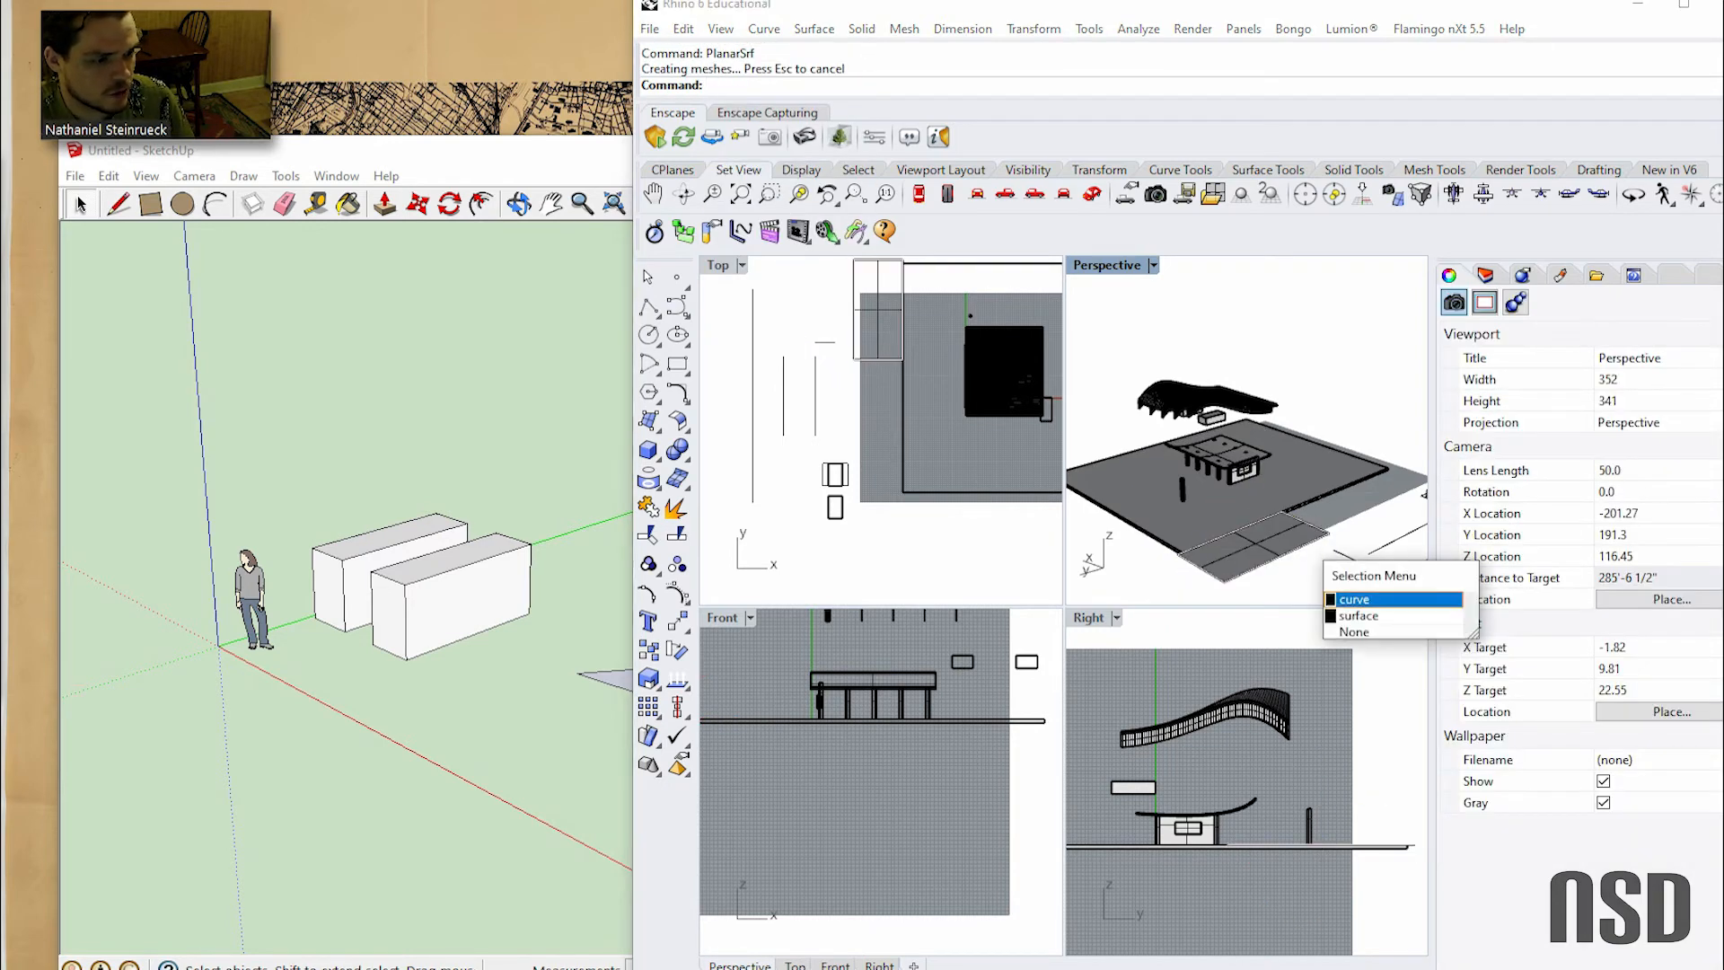
Choose the planar surface over its curve, undo, then select among overlapping curve and surface
{"action": "left_click", "coordinate": [1360, 615]}
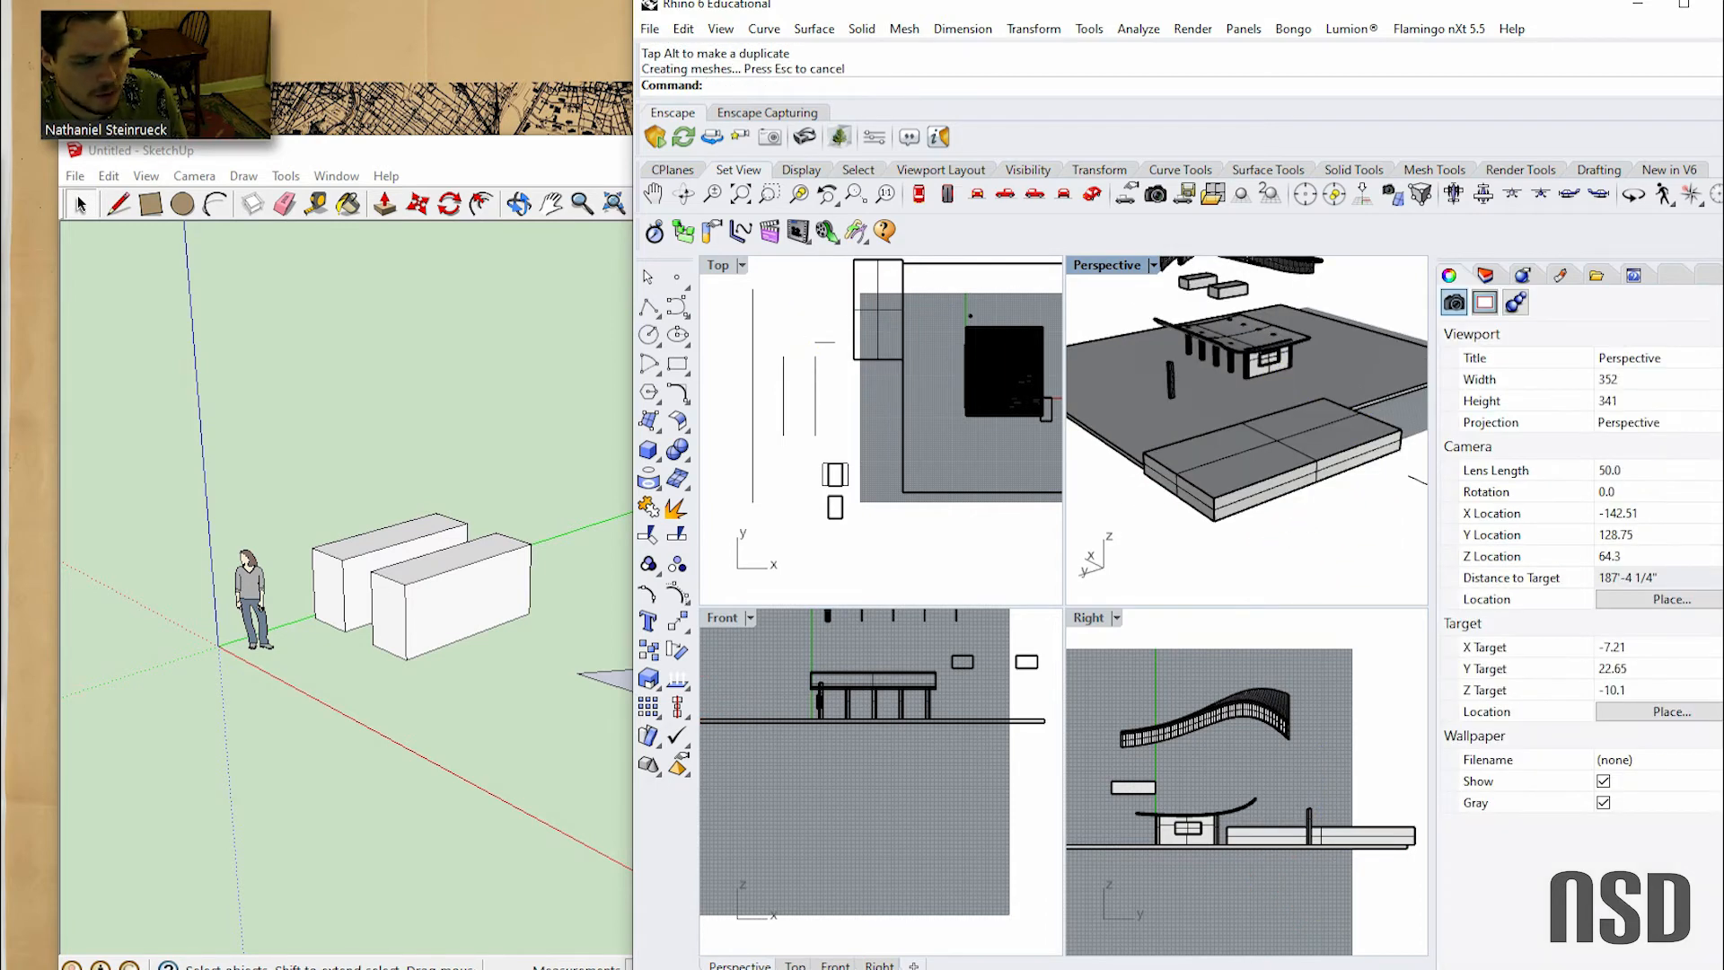
{"action": "key", "text": "Ctrl+z"}
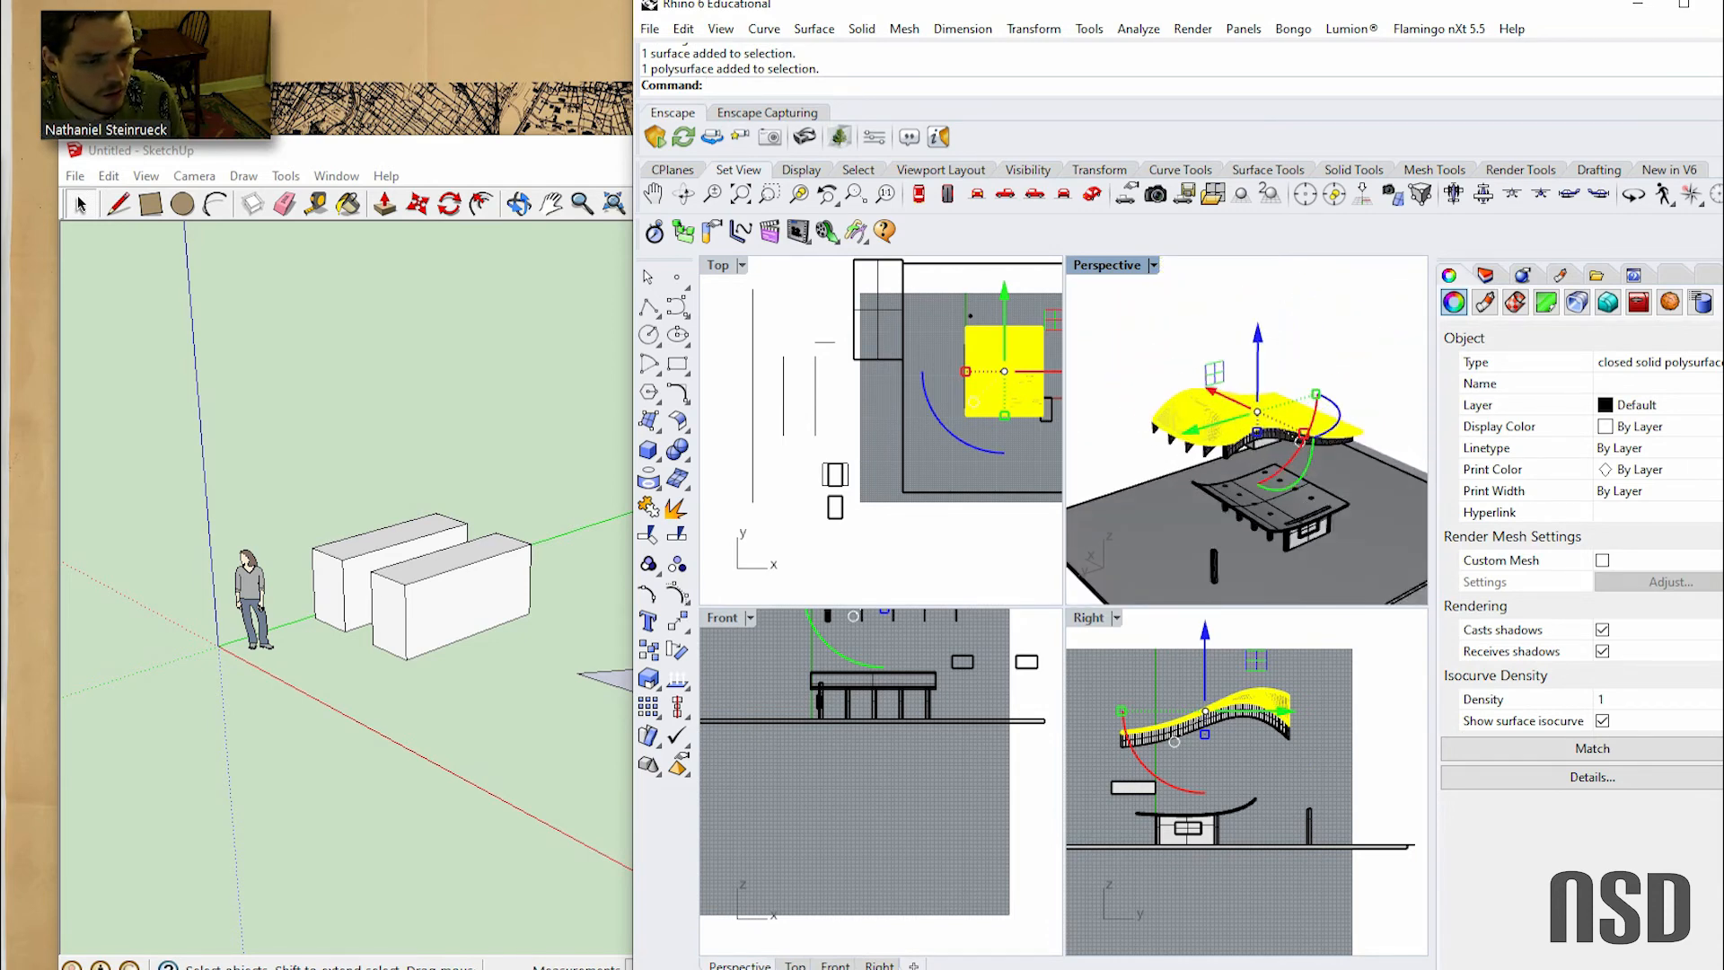
{"action": "left_click", "coordinate": [677, 480]}
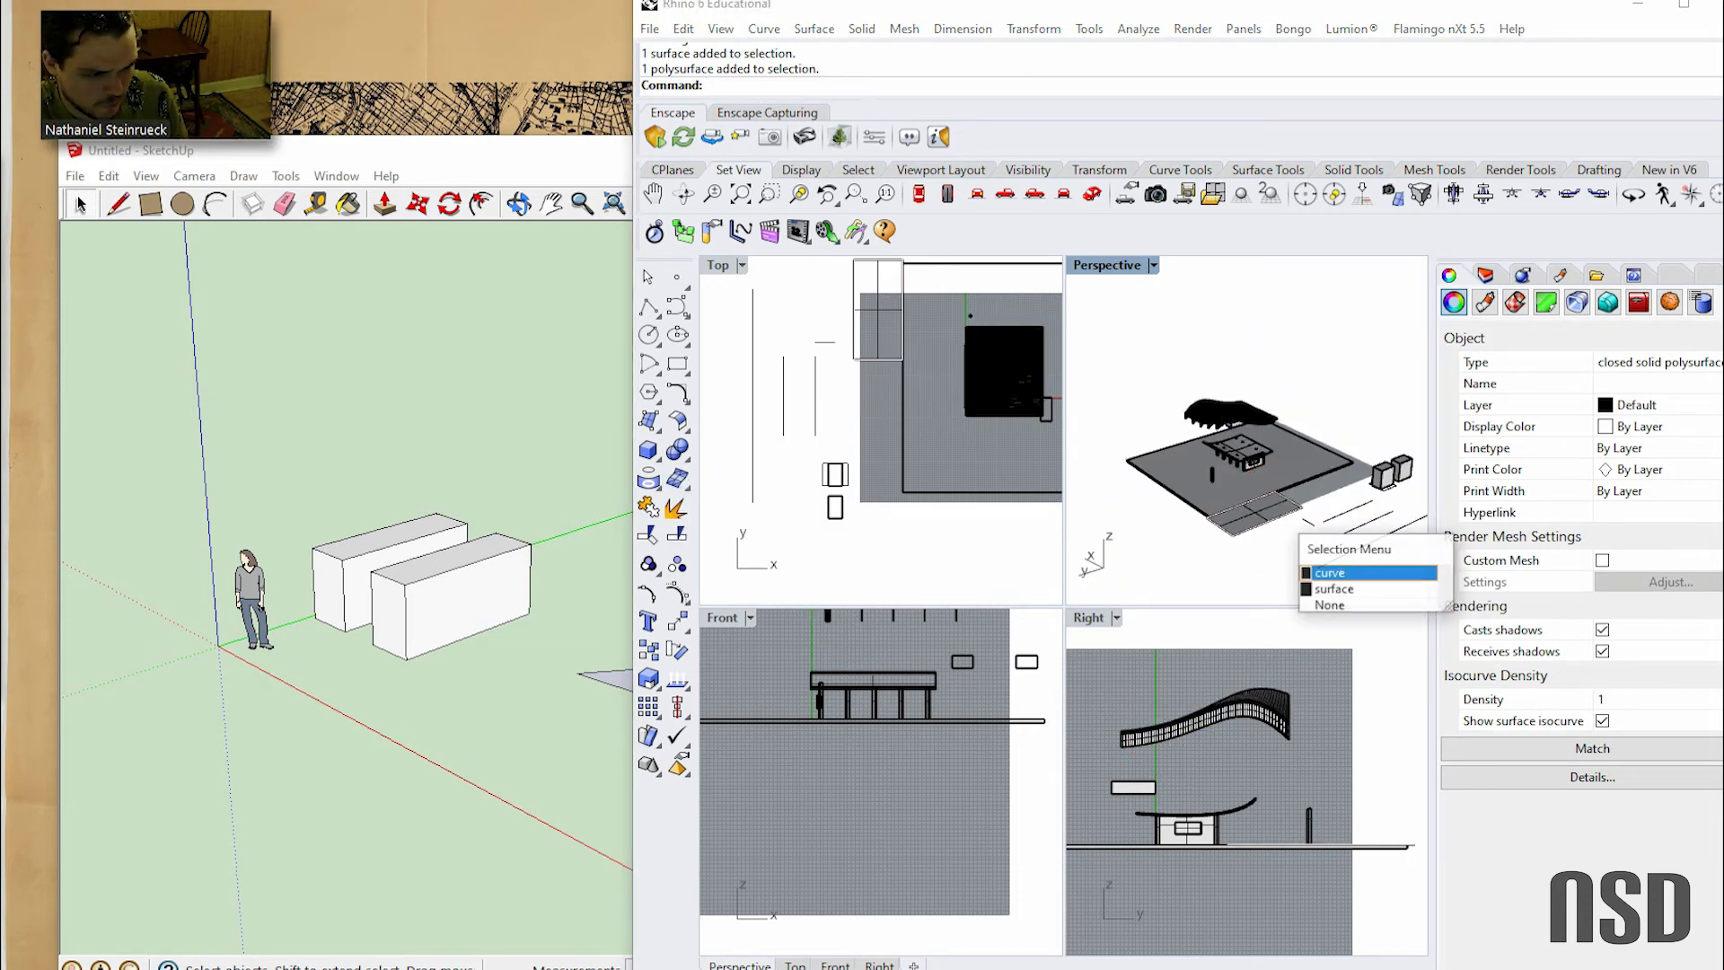
{"action": "left_click", "coordinate": [1333, 588]}
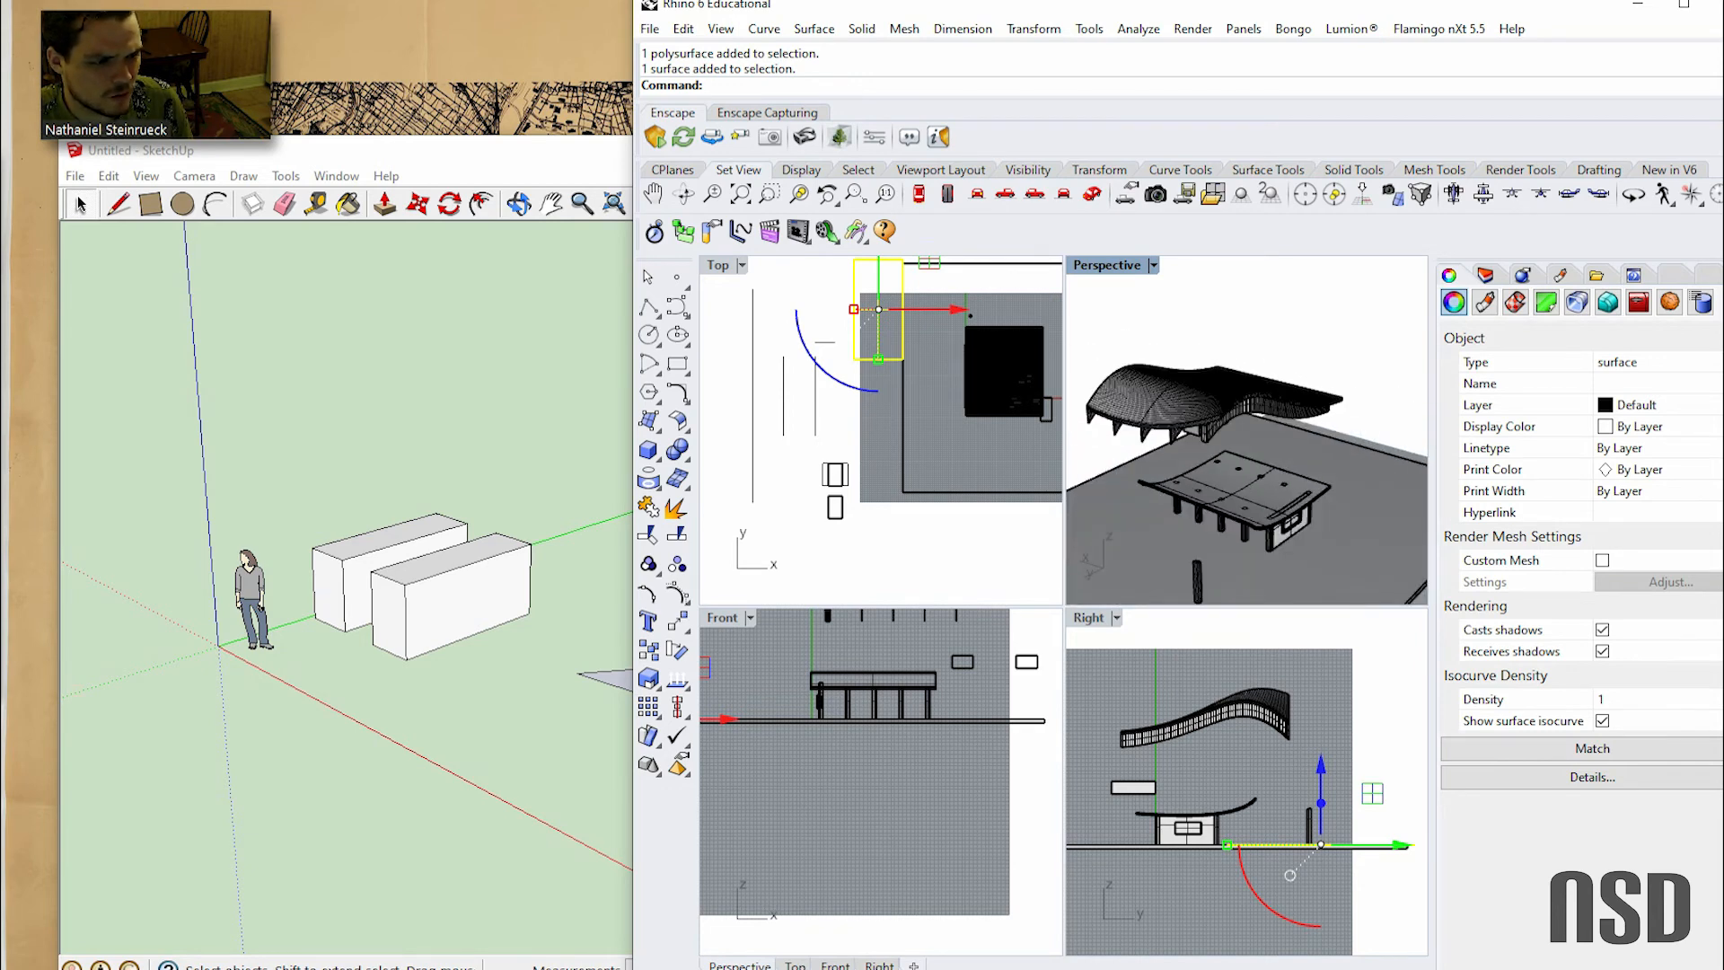
Mesh the rectangular planar surface beside the building with the M command
{"action": "type", "text": "M"}
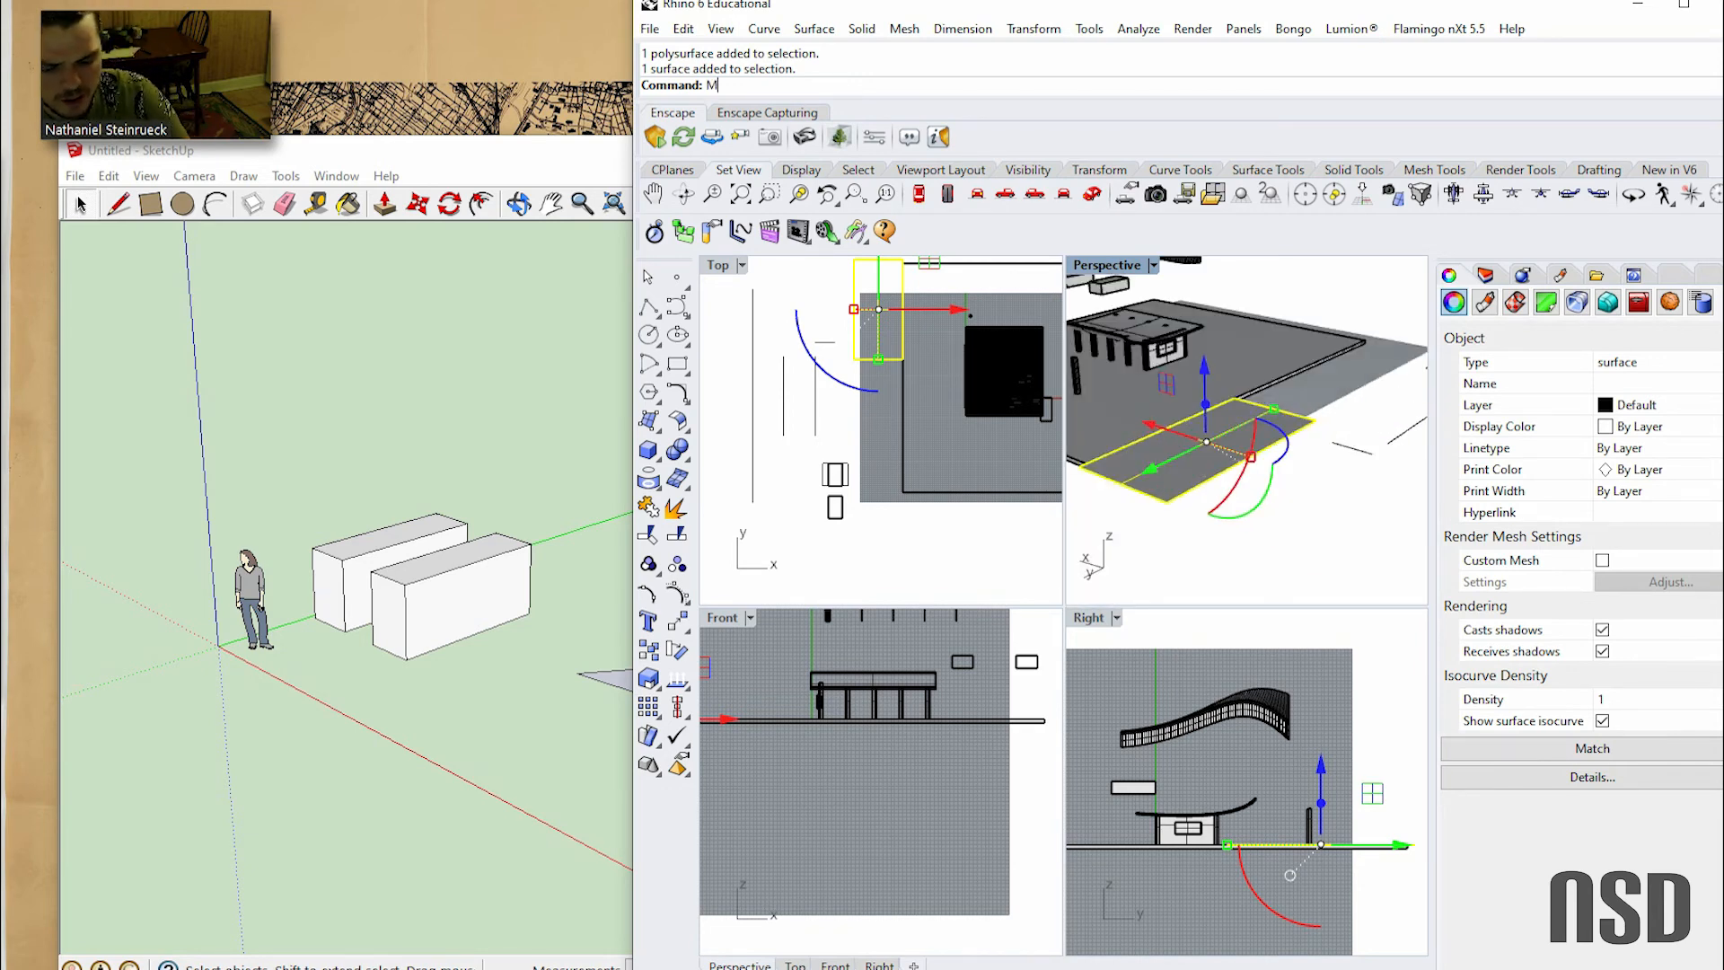
{"action": "key", "text": "Enter"}
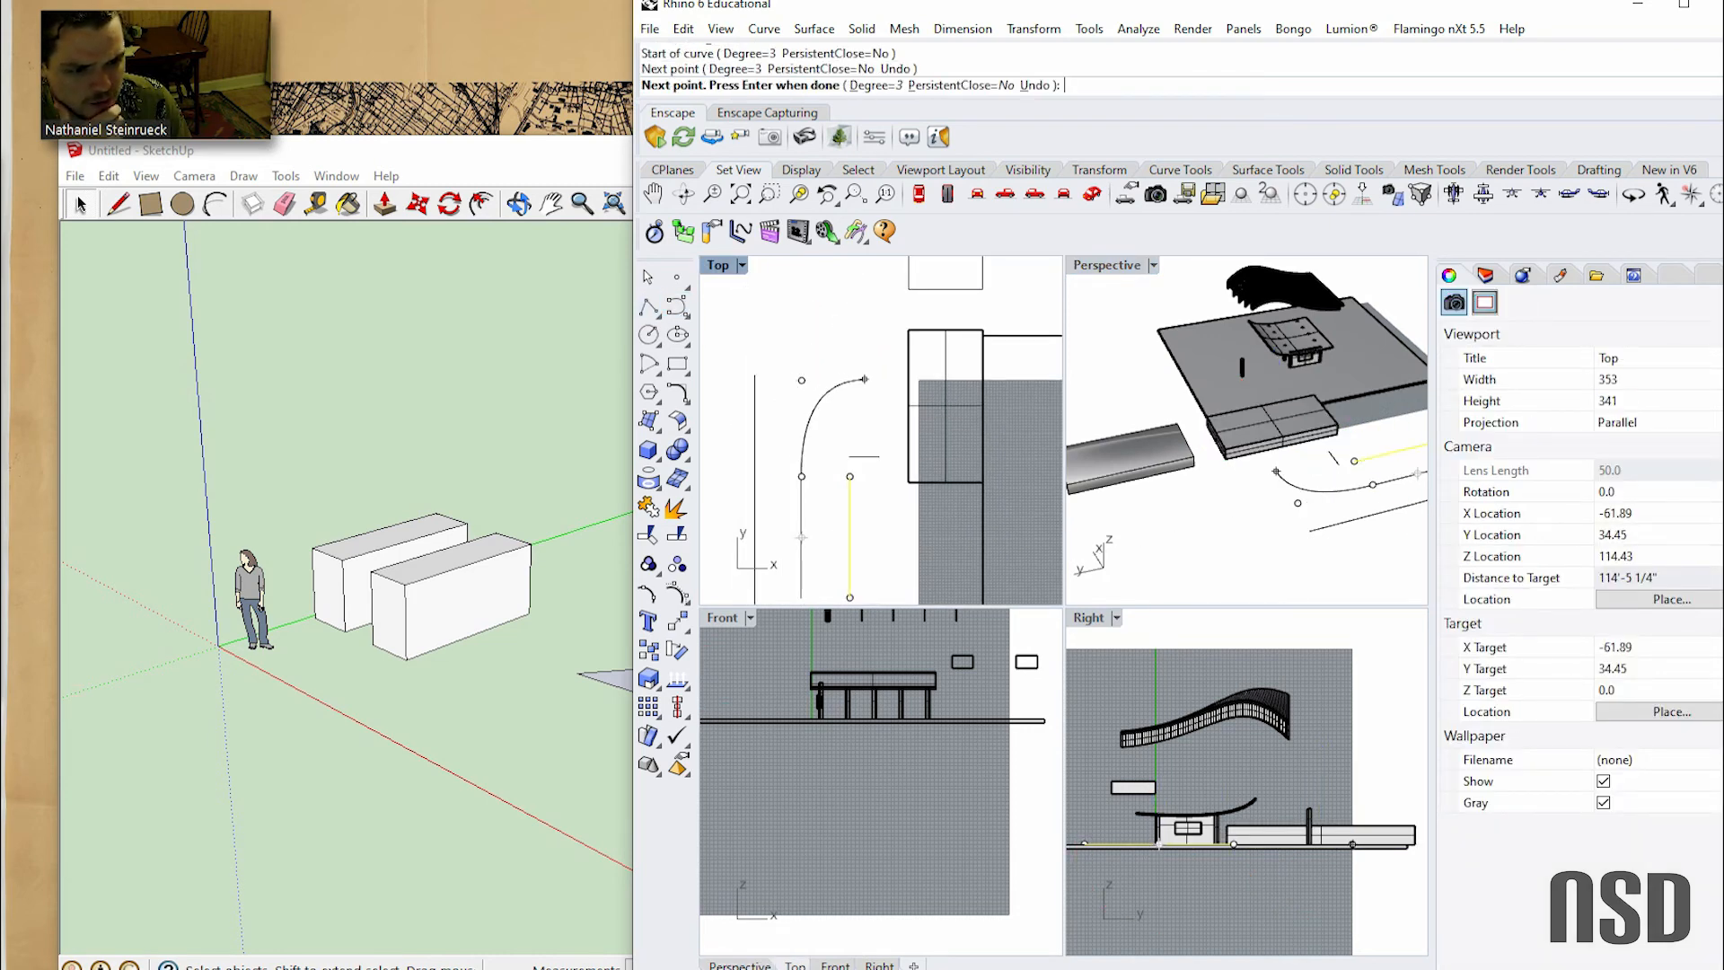
Add another point to the freeform curve beside the building in the Top view
{"action": "left_click", "coordinate": [782, 379]}
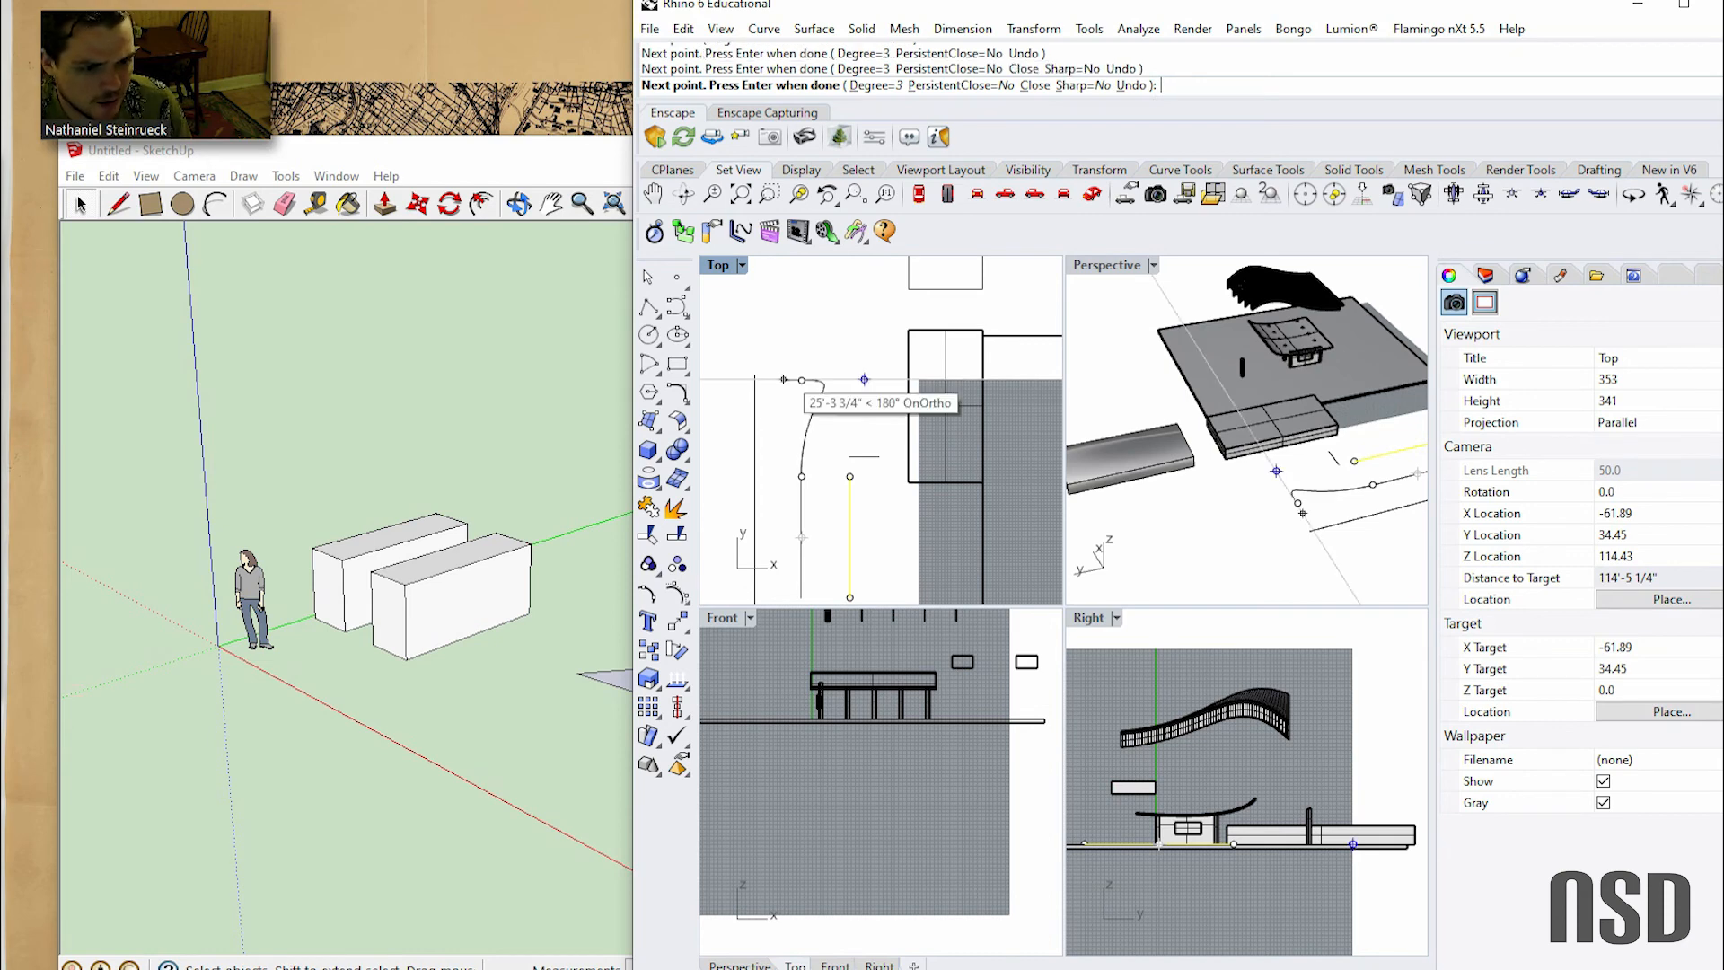